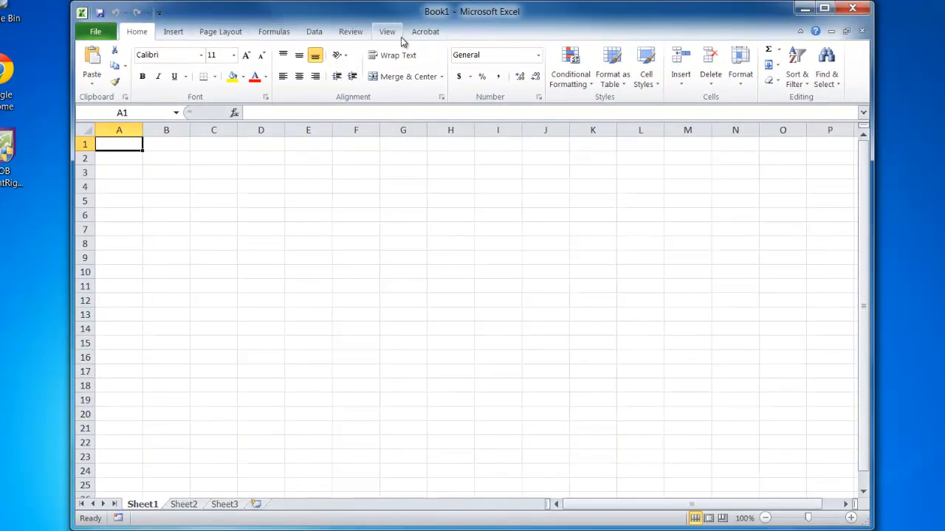
mouse_move(94, 31)
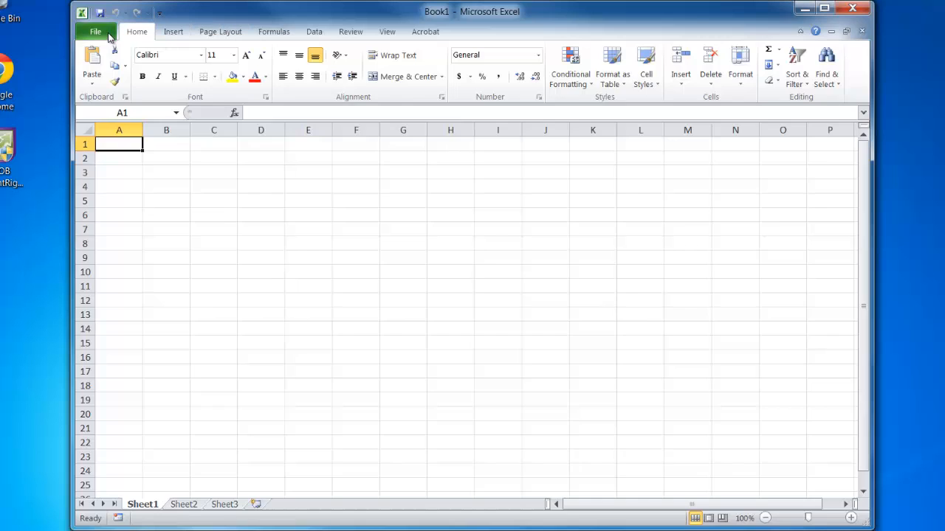
Enable the Developer tab under Customize Ribbon in Excel Options
left_click(95, 31)
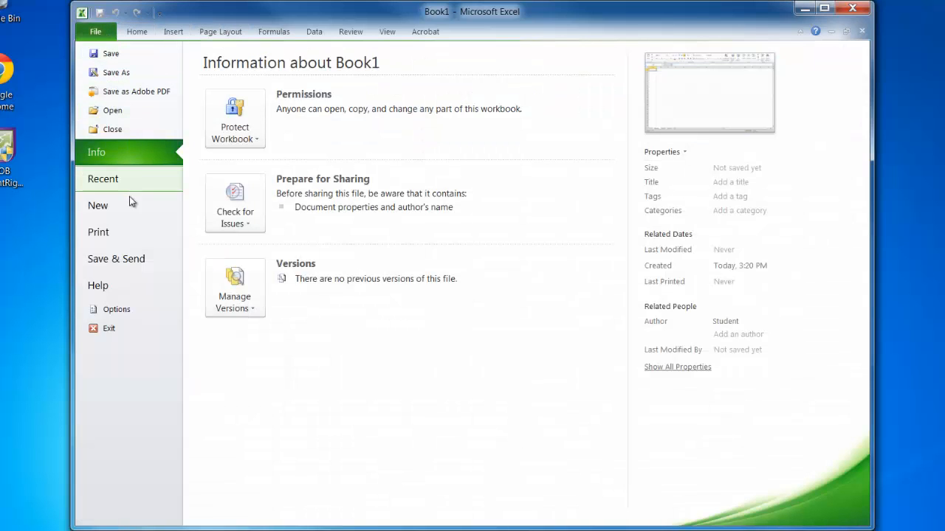
left_click(115, 310)
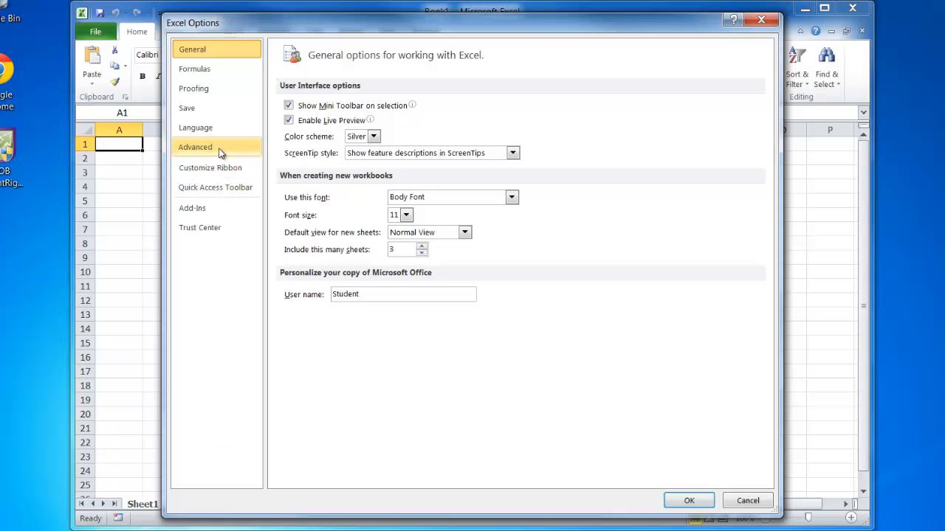
left_click(209, 168)
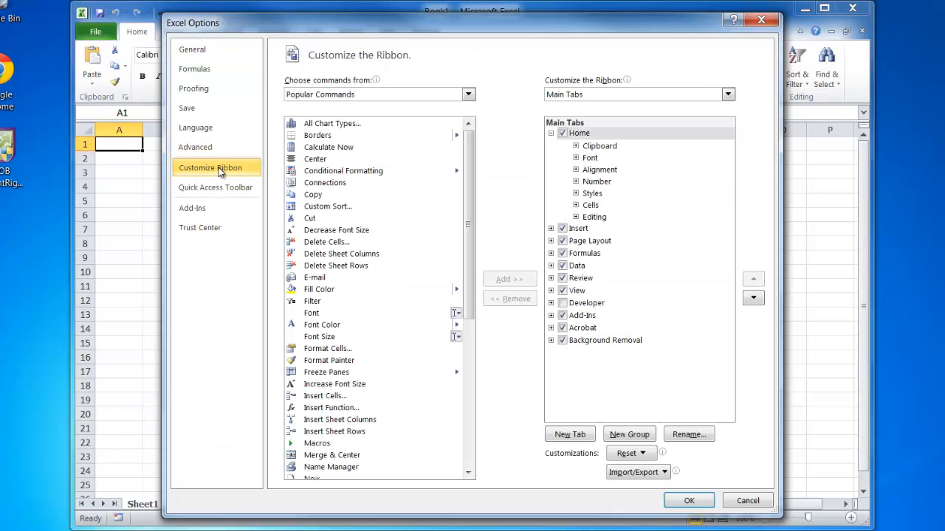
left_click(562, 303)
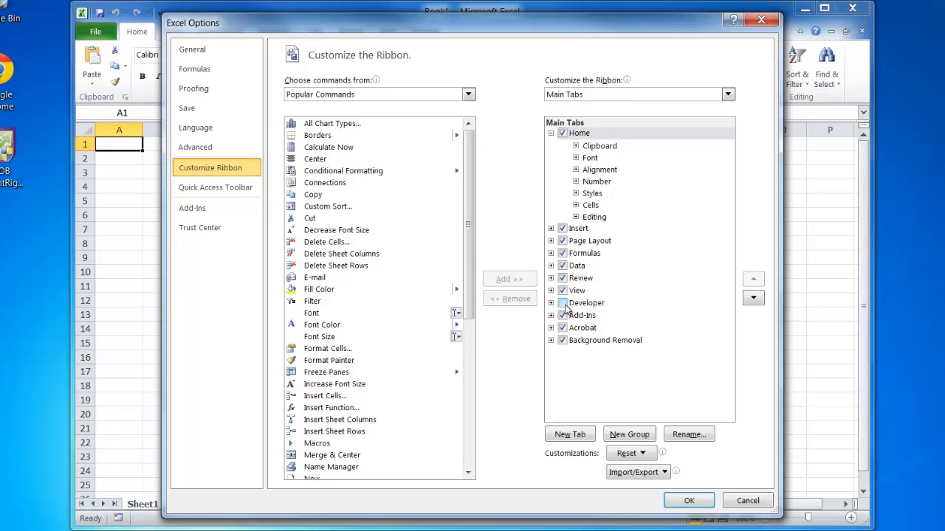
left_click(588, 302)
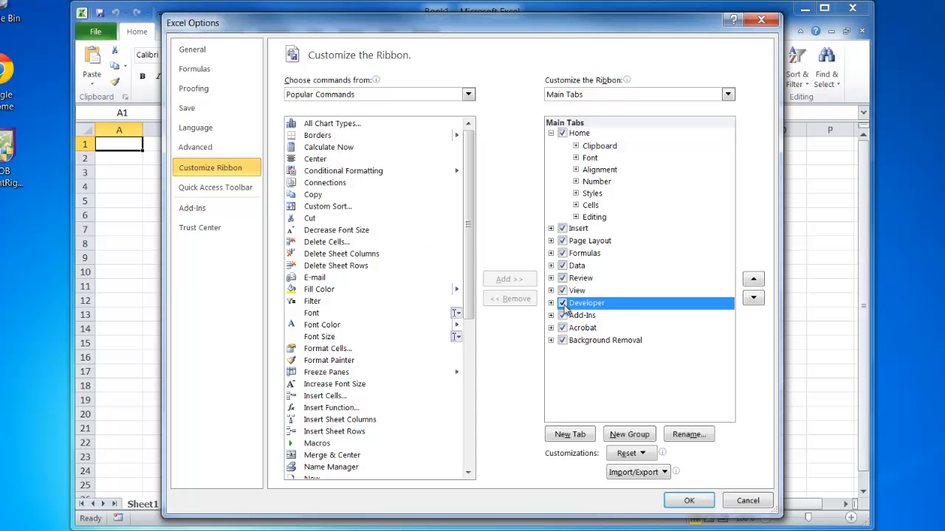
left_click(687, 501)
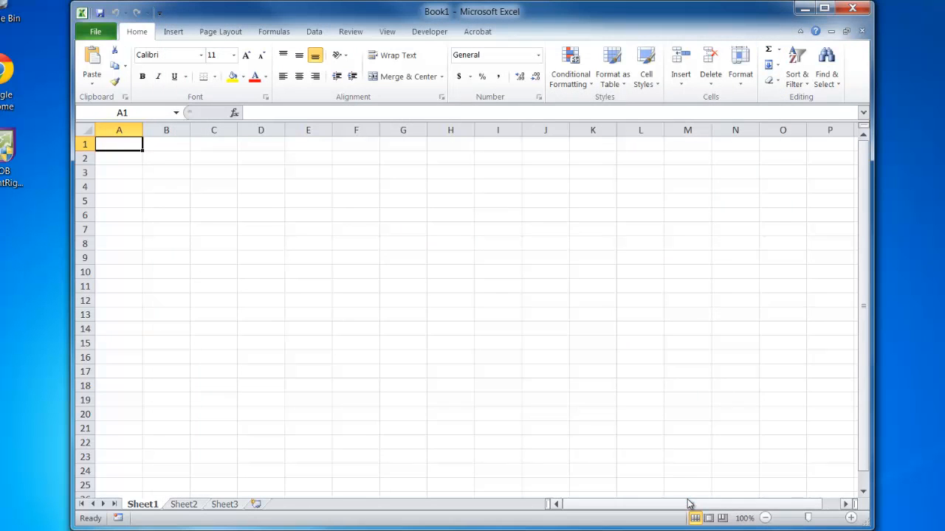
mouse_move(428, 31)
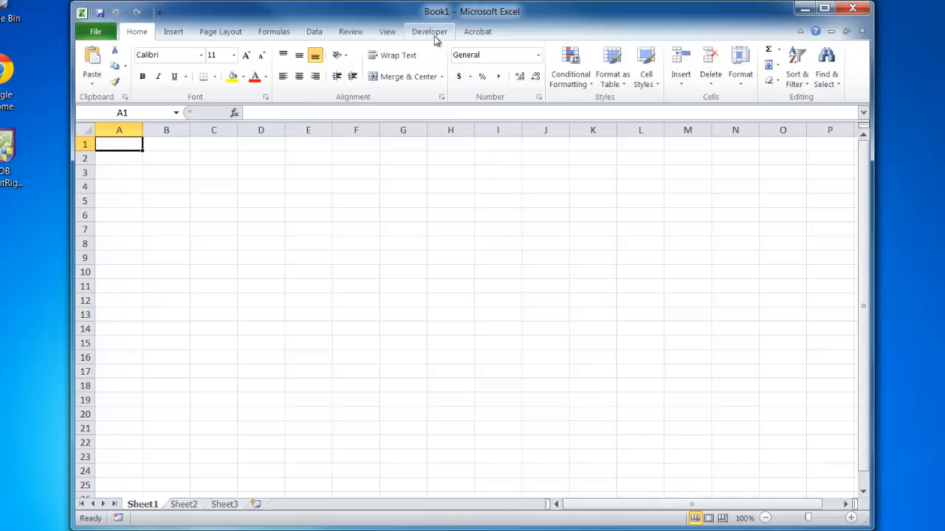
Review Macro Security, keeping 'Disable all macros with notification' unchanged
left_click(428, 31)
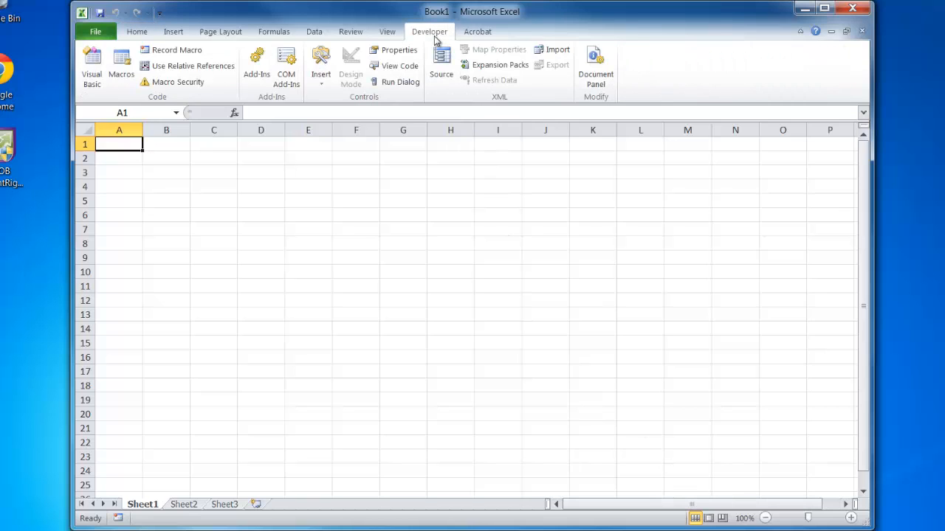
mouse_move(229, 164)
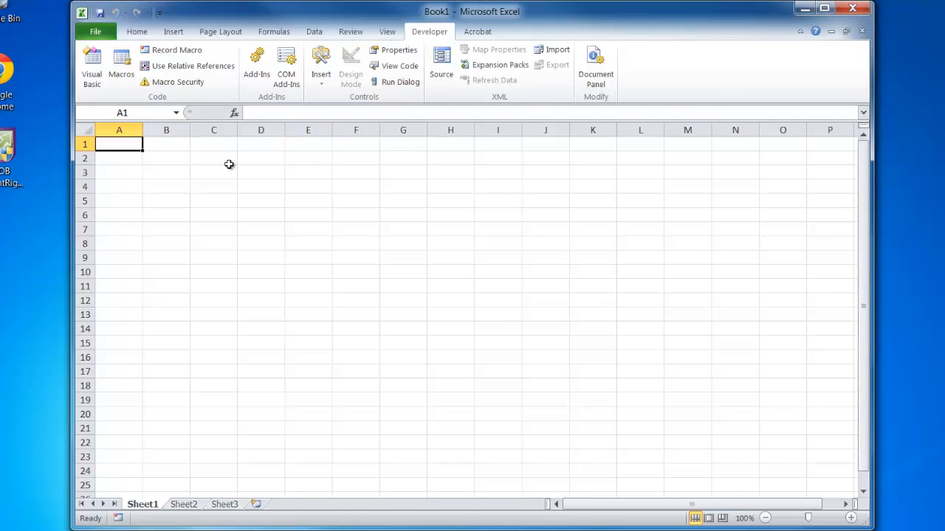
mouse_move(215, 160)
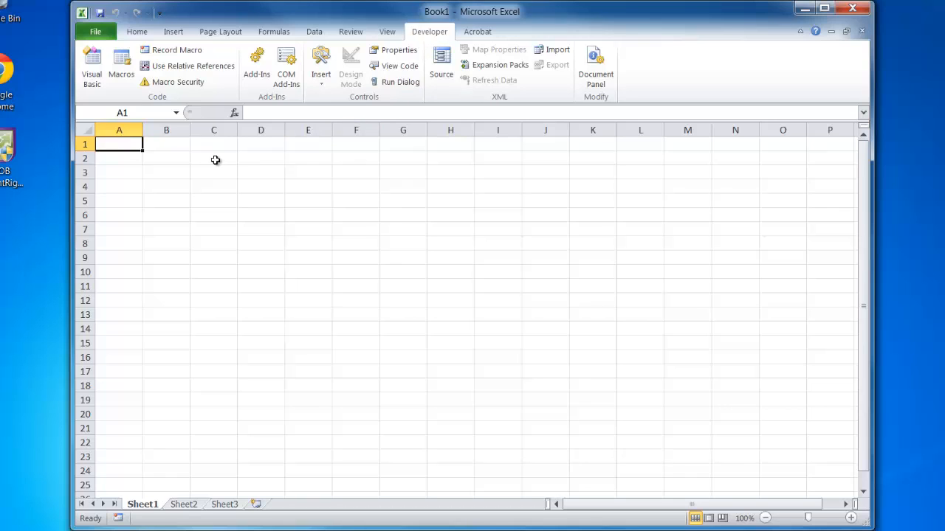
mouse_move(177, 82)
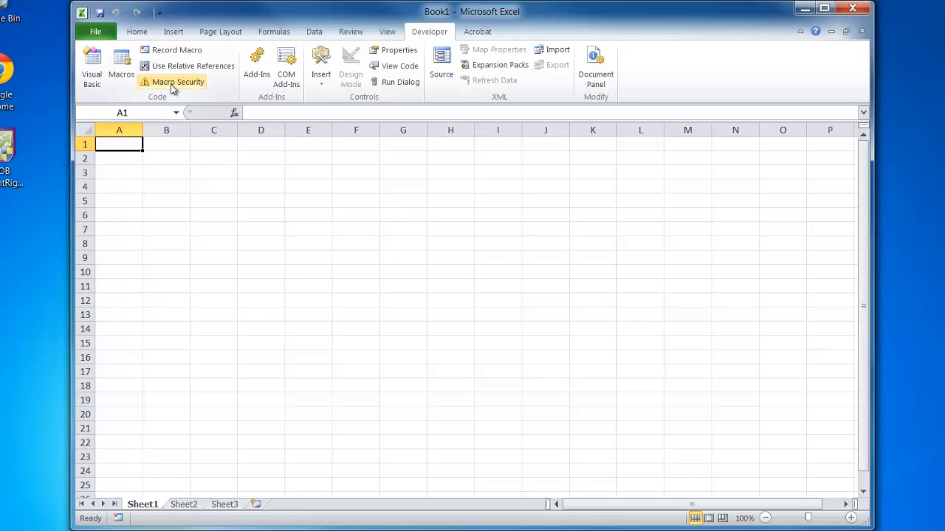
left_click(177, 82)
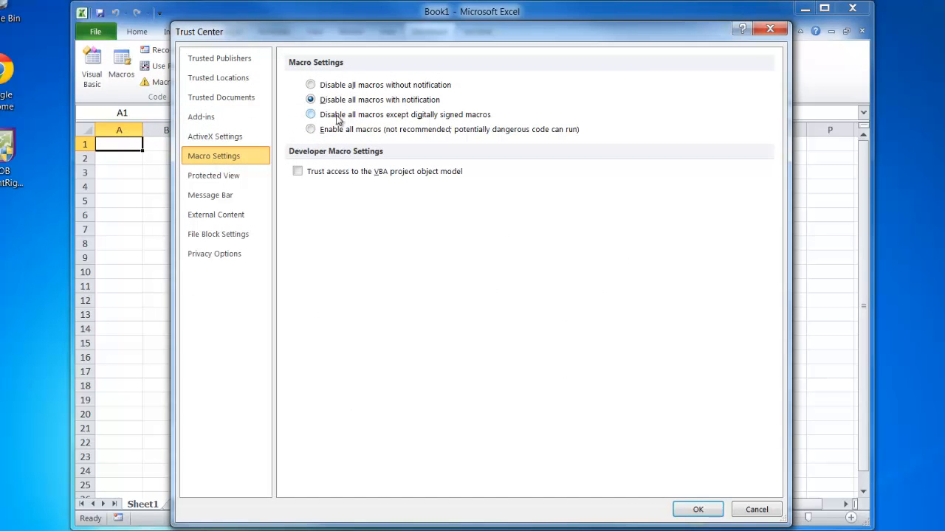
mouse_move(369, 113)
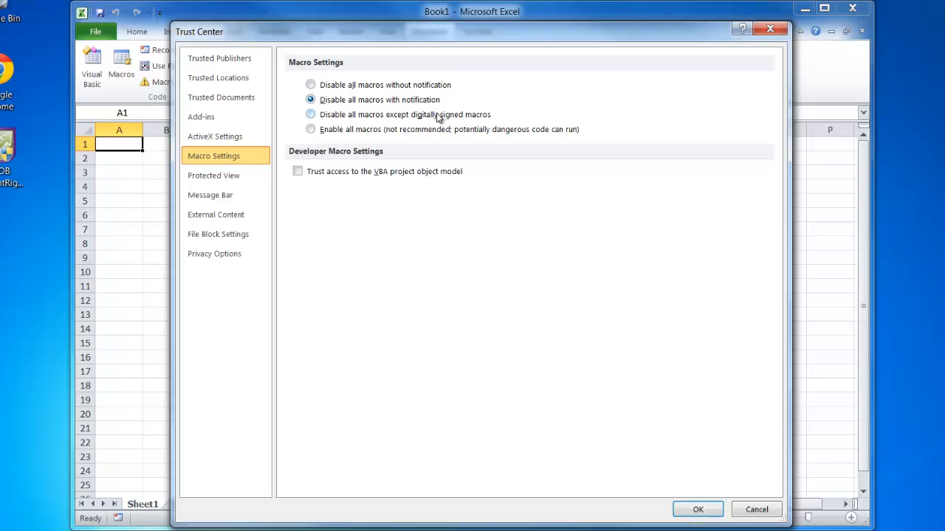
left_click(697, 509)
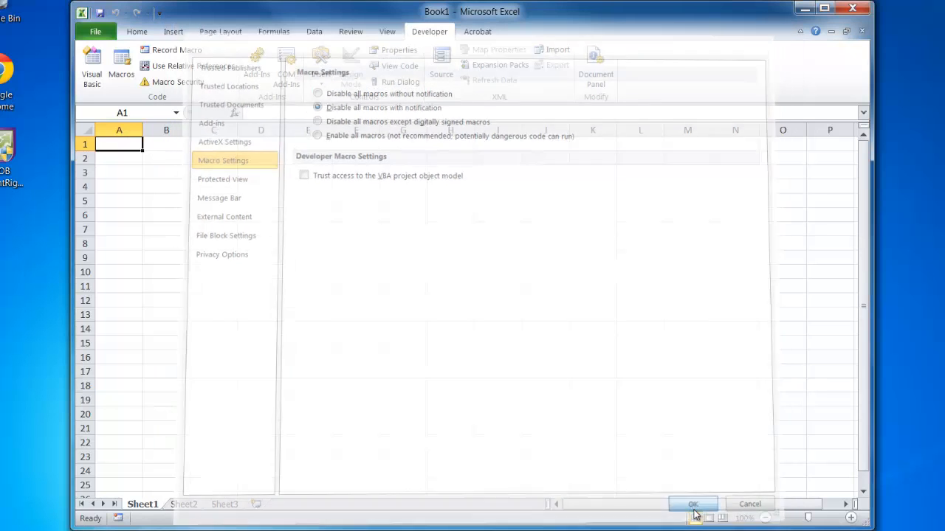
left_click(693, 505)
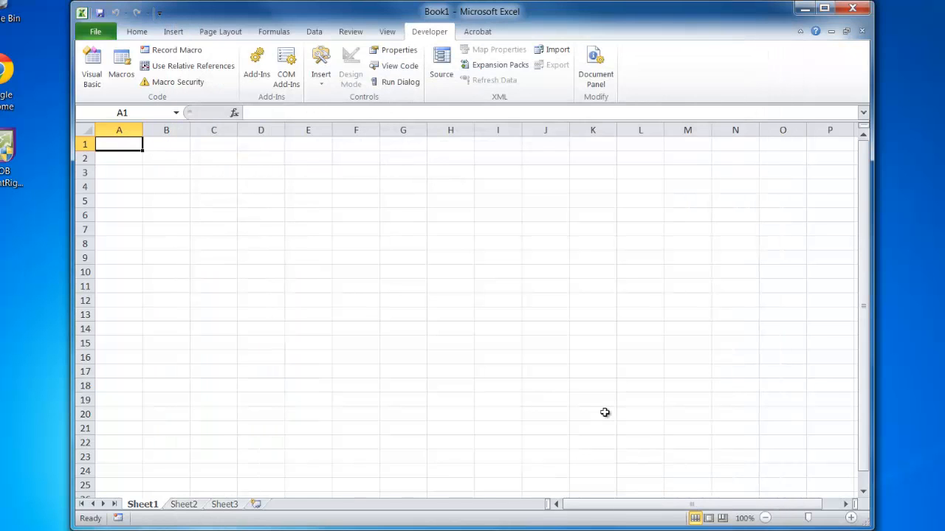
Turn on Use Relative References and select cell D8 as the starting cell
left_click(824, 8)
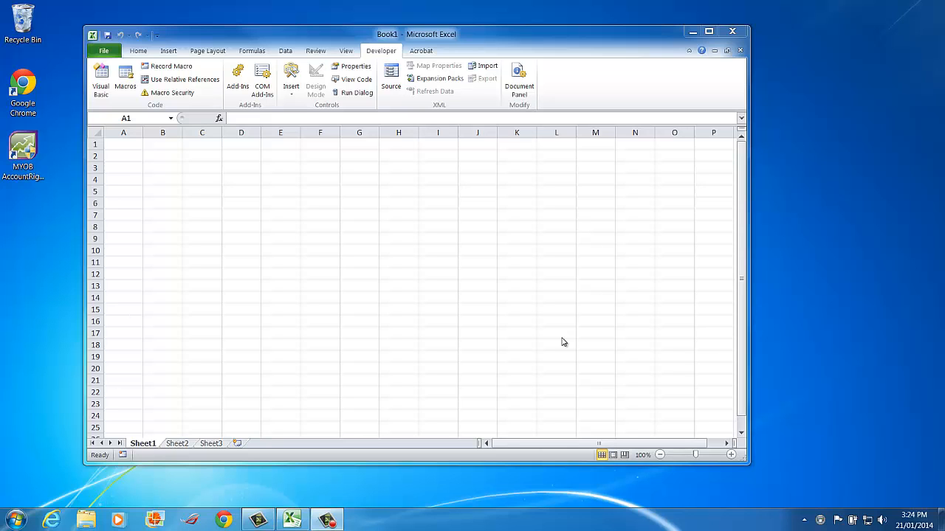
mouse_move(177, 91)
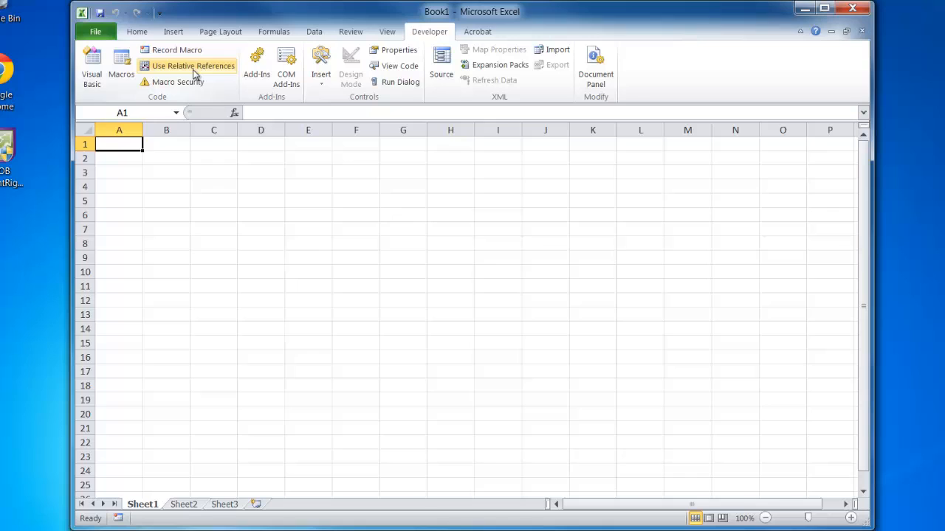
mouse_move(187, 65)
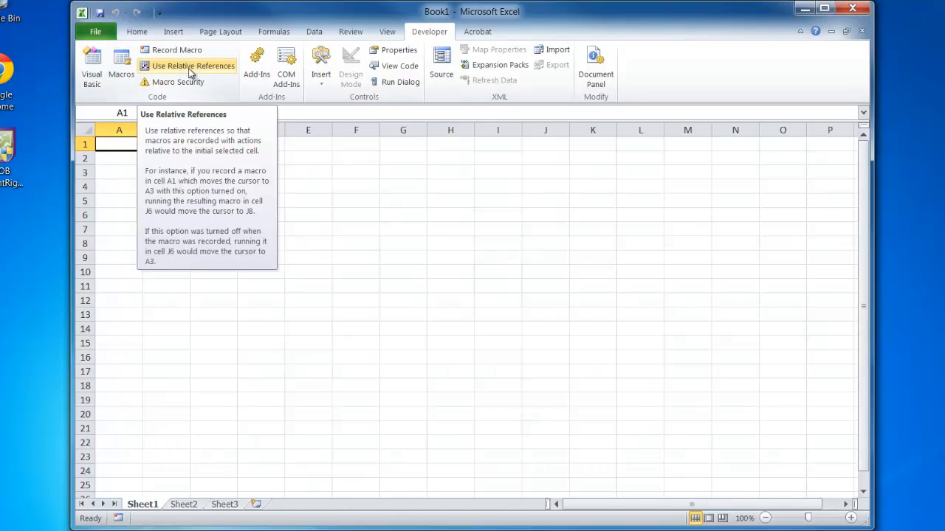
mouse_move(269, 228)
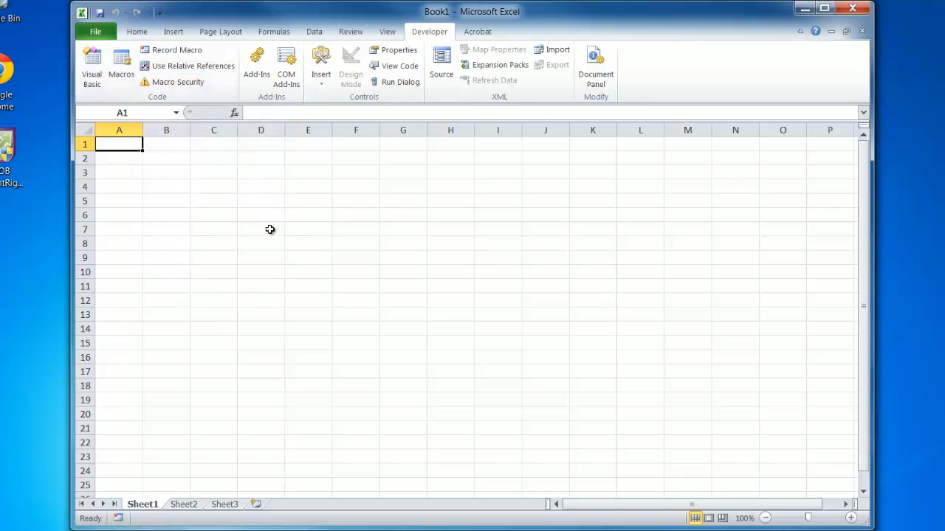
left_click(192, 65)
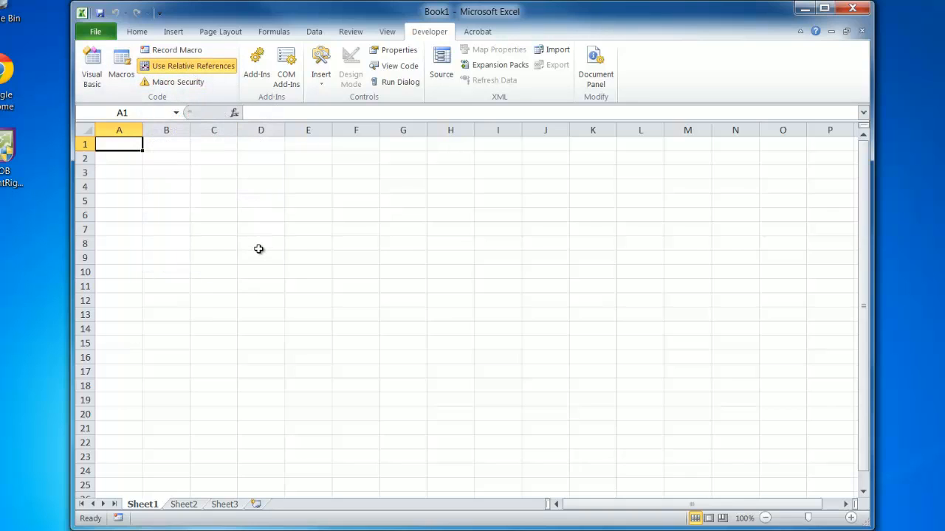
left_click(260, 244)
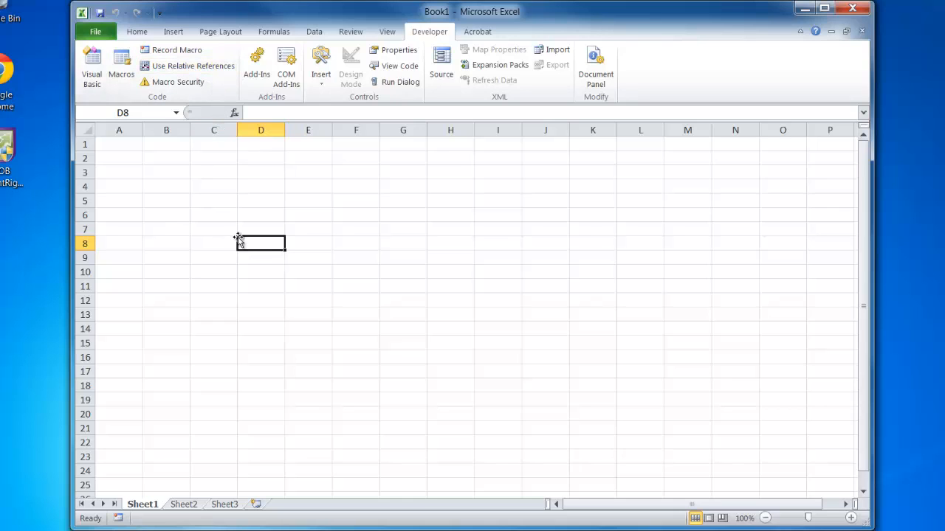
mouse_move(223, 235)
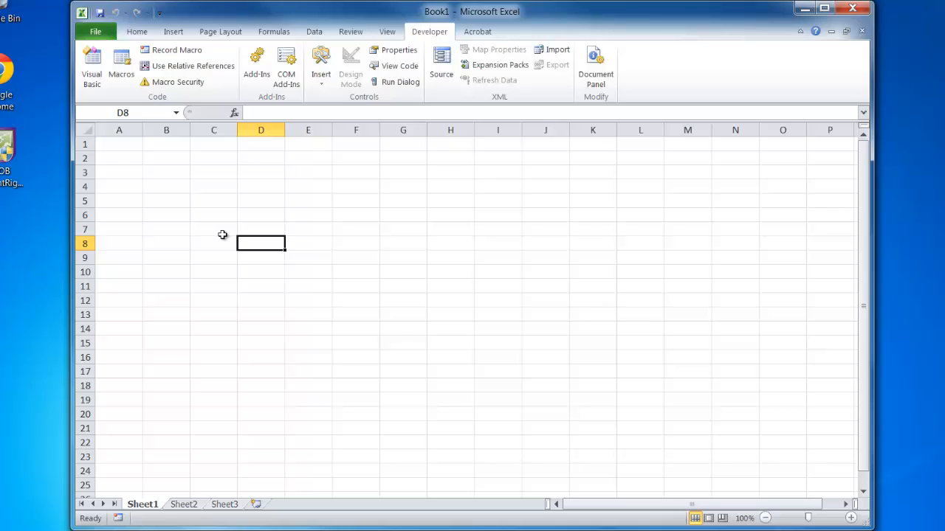
mouse_move(192, 65)
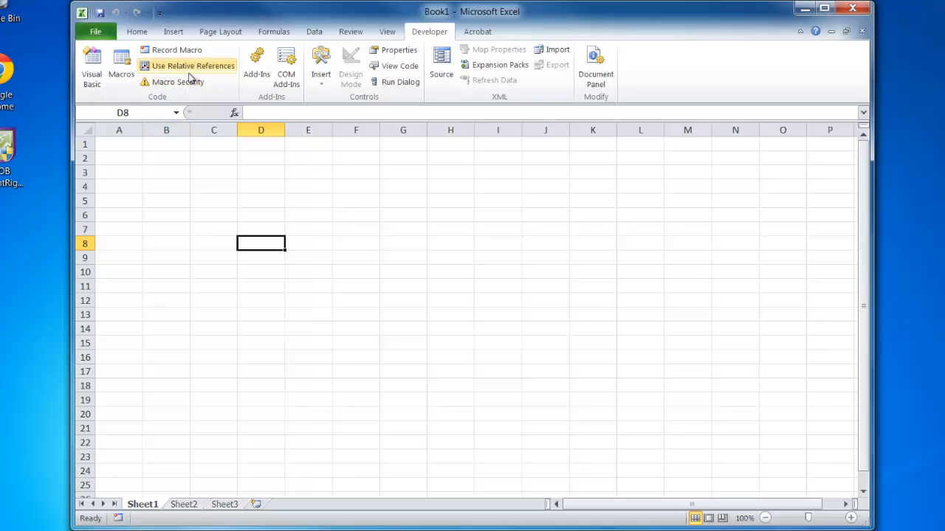
mouse_move(178, 50)
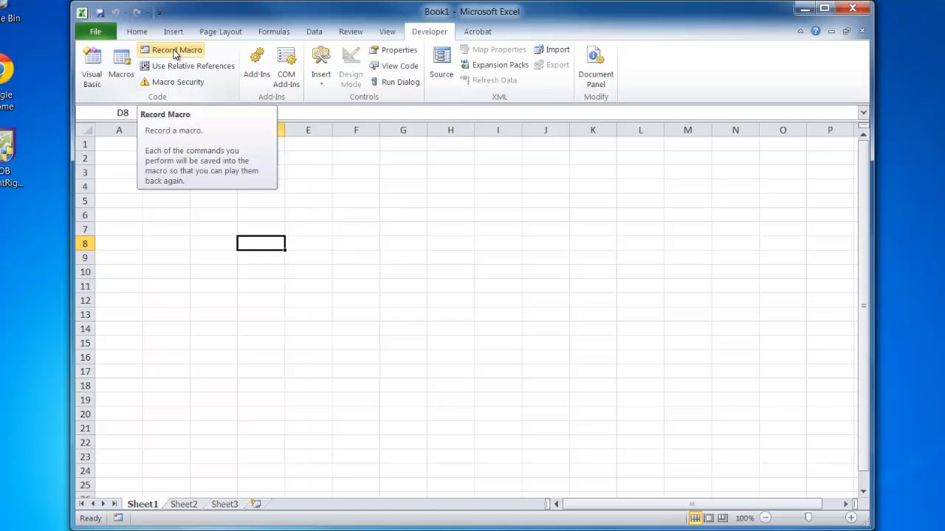
Start recording a macro named 'months' stored in This Workbook
left_click(177, 51)
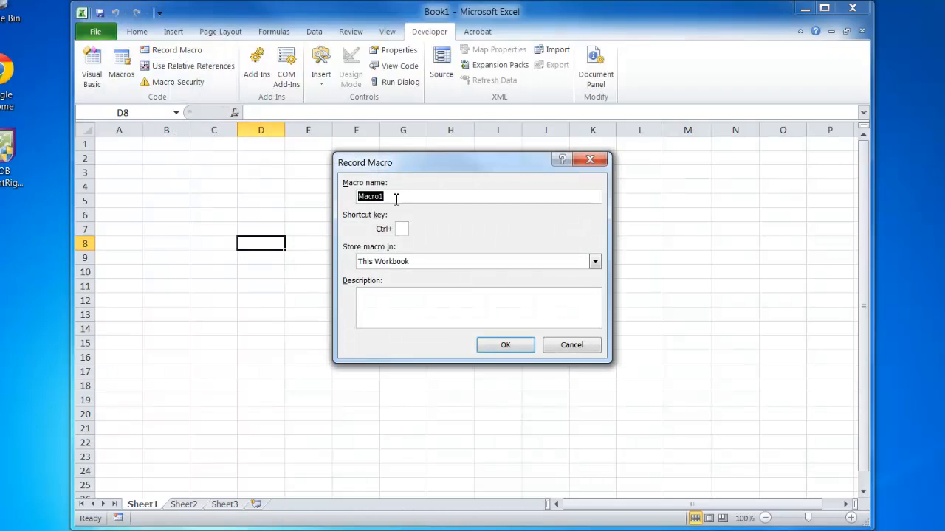
type("month")
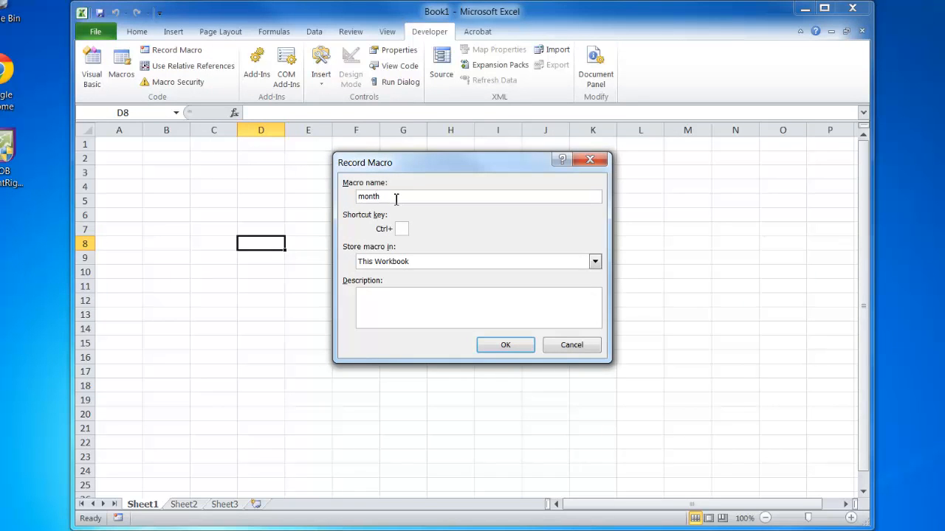
left_click(595, 261)
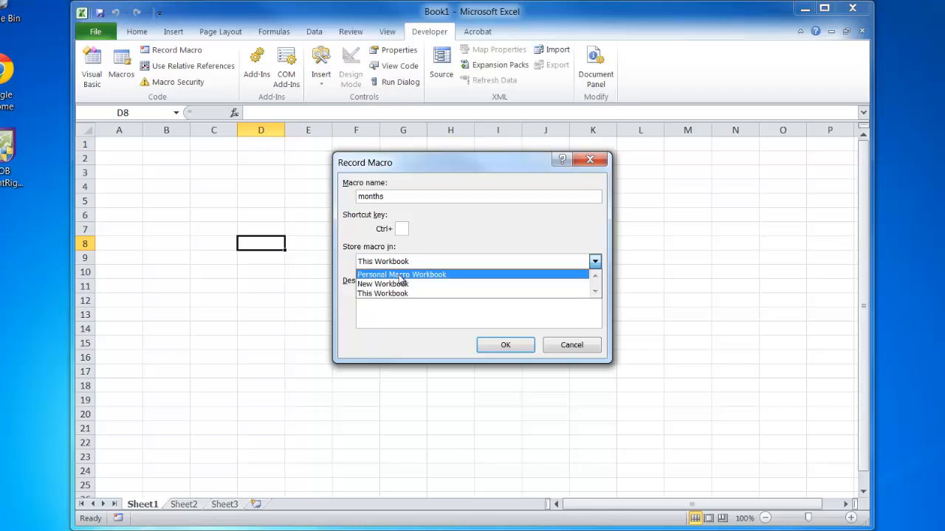
left_click(382, 292)
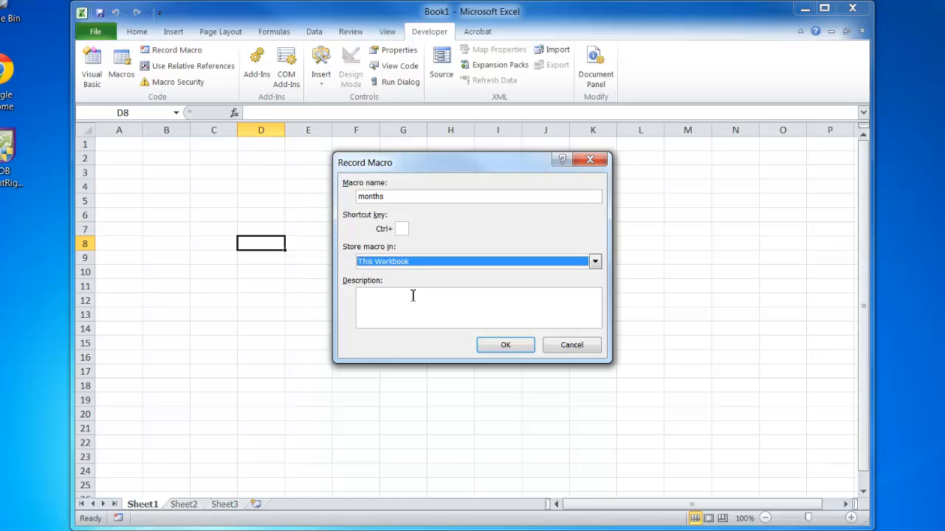
mouse_move(505, 346)
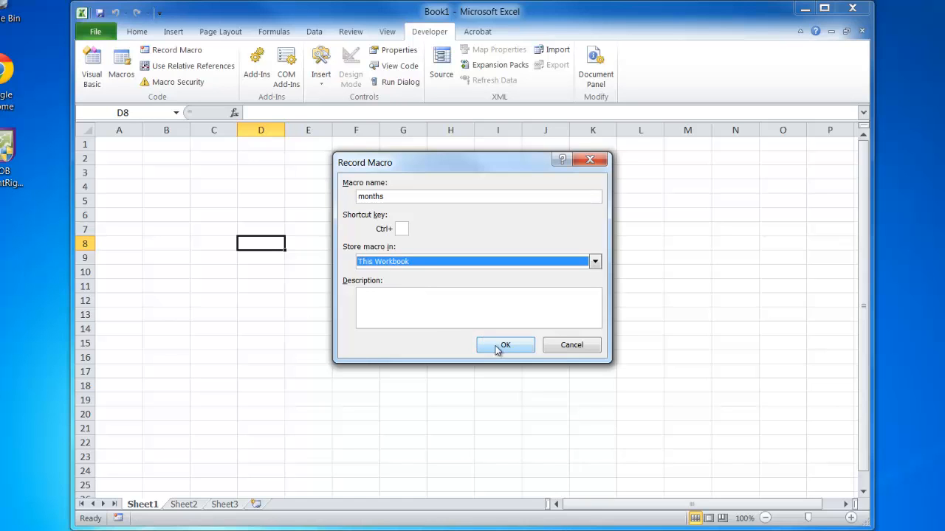
left_click(505, 345)
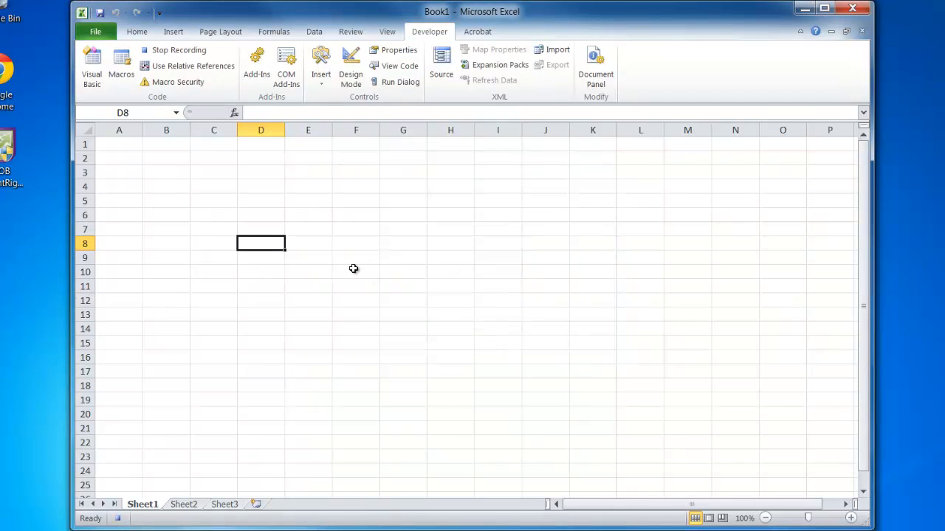
mouse_move(168, 161)
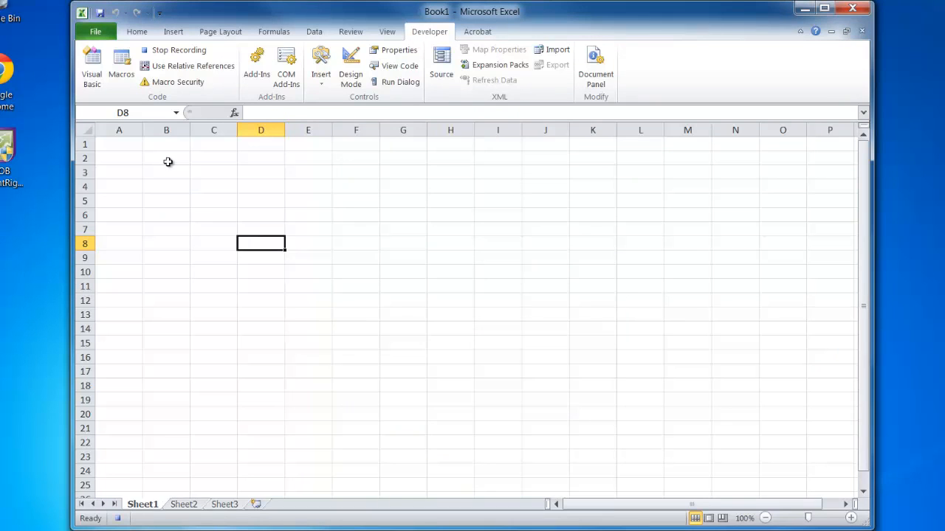
mouse_move(178, 50)
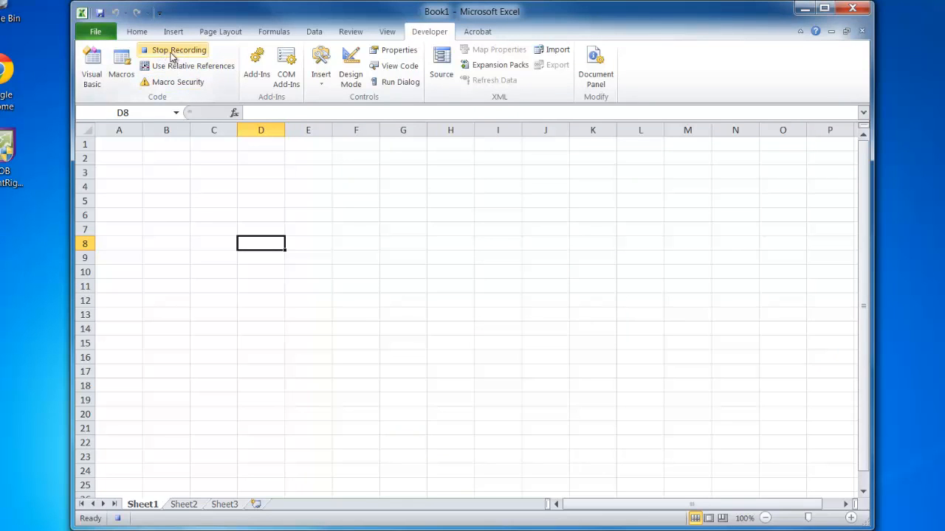
Enter Jan in B1 and fill the month series across to M1
left_click(166, 144)
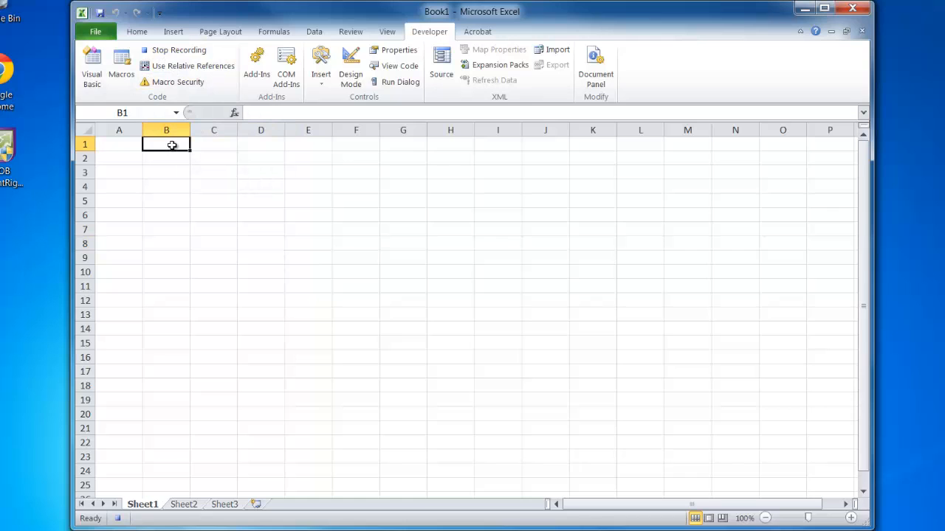
type("Jan")
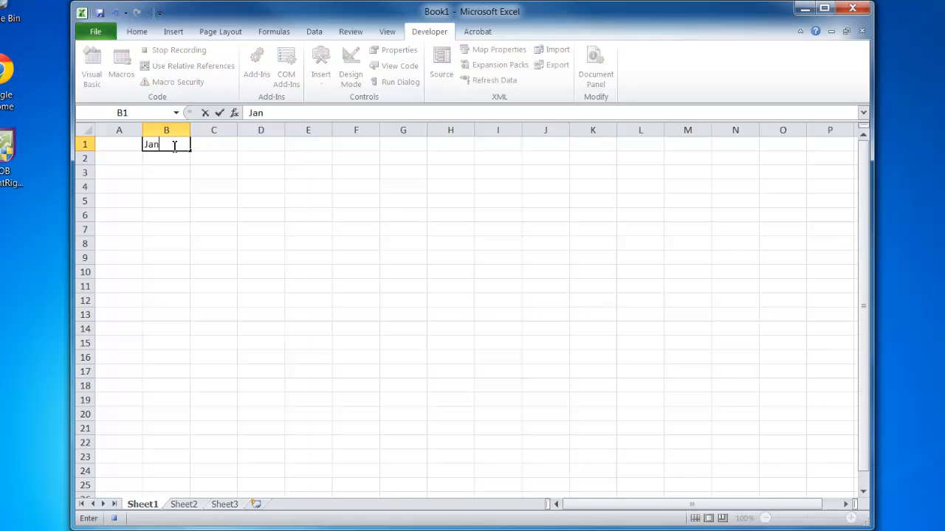
key("Return")
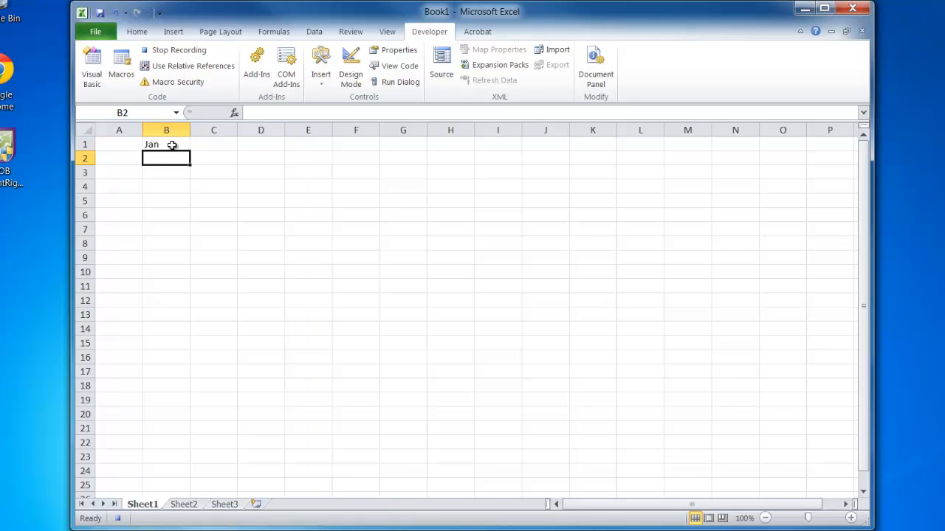
left_click(165, 145)
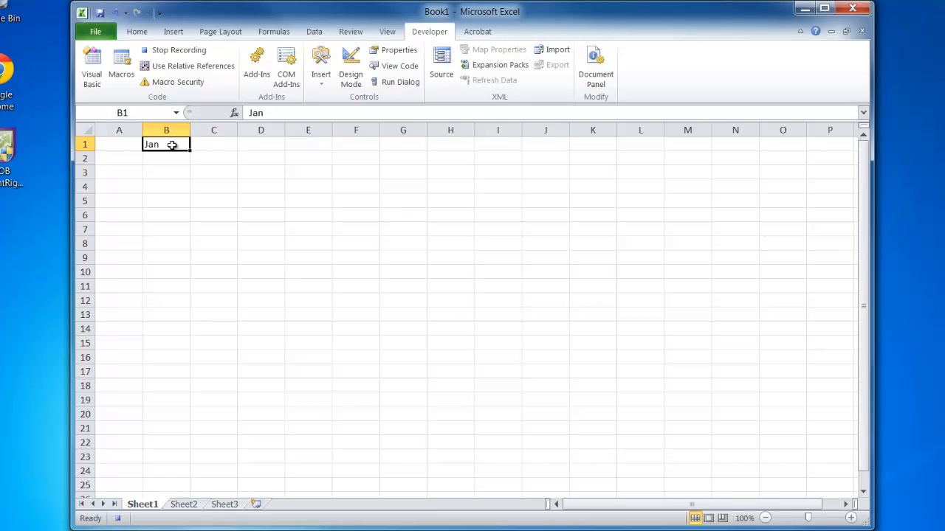
mouse_move(186, 152)
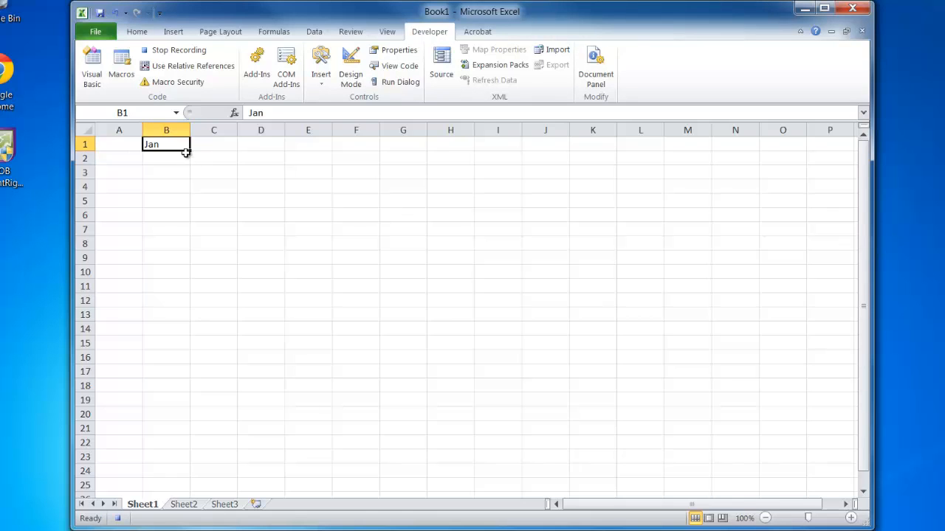
left_click_drag(186, 152, 313, 159)
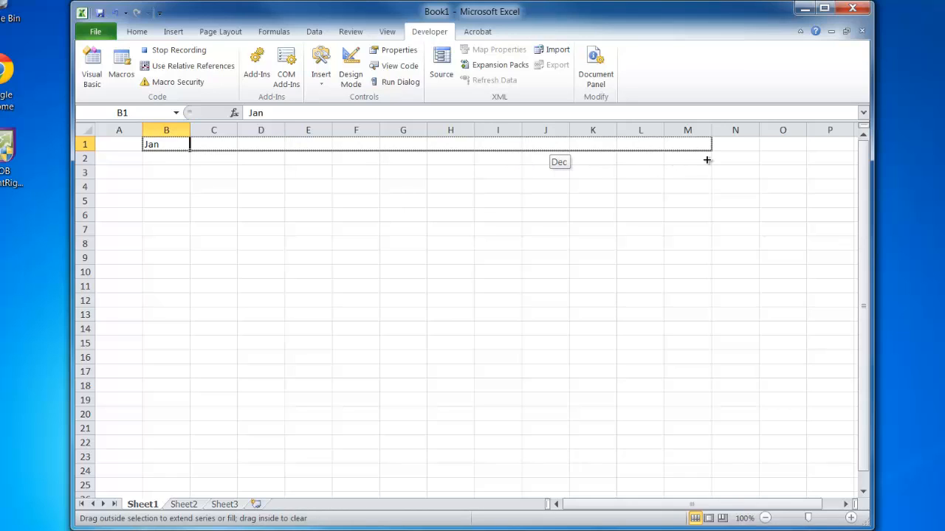
left_click_drag(189, 145, 705, 145)
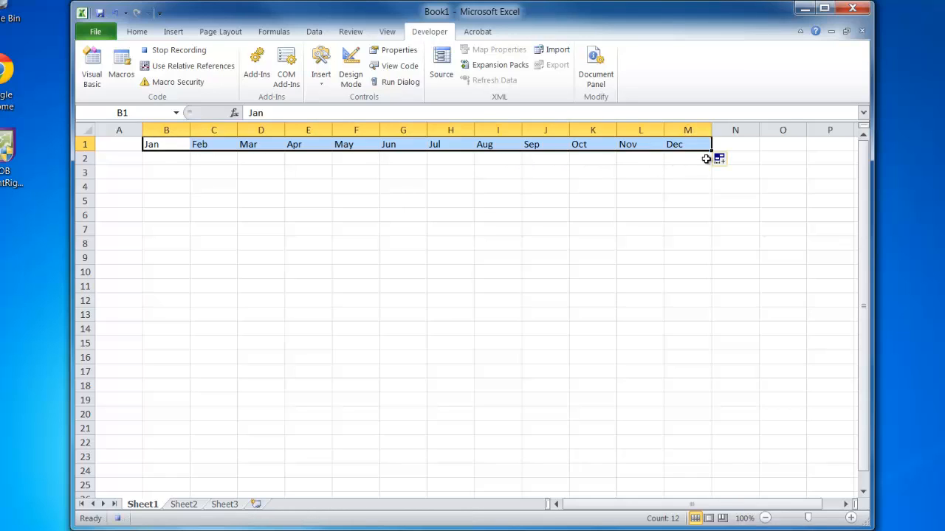
mouse_move(699, 160)
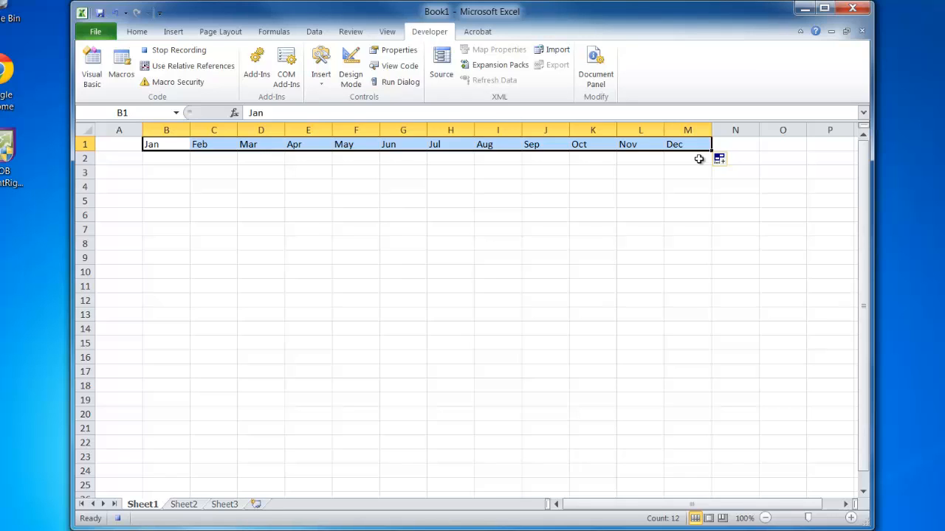
mouse_move(195, 118)
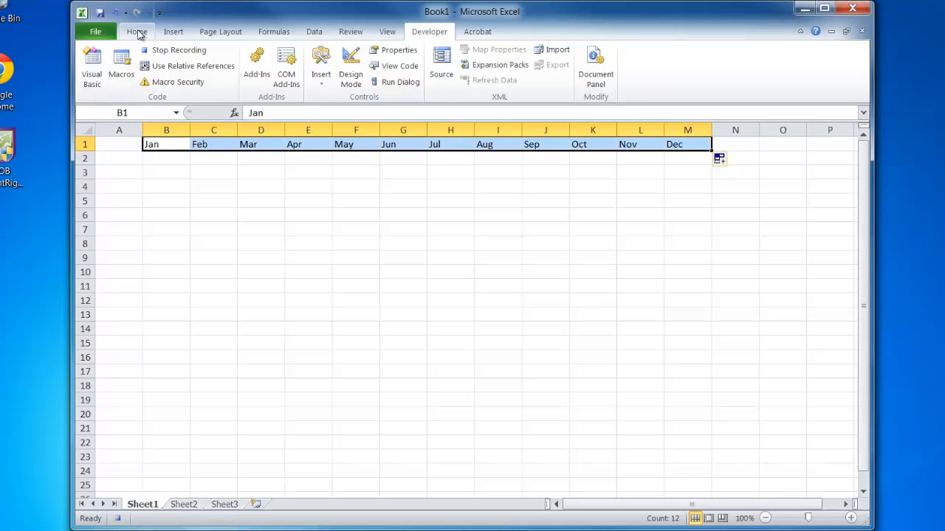
Colour the month labels red and stop recording the macro
left_click(136, 31)
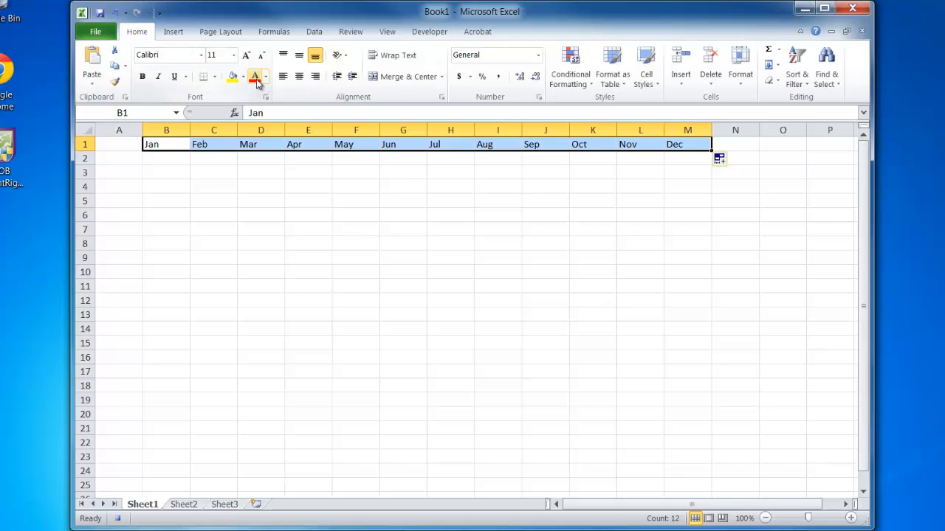
left_click(254, 77)
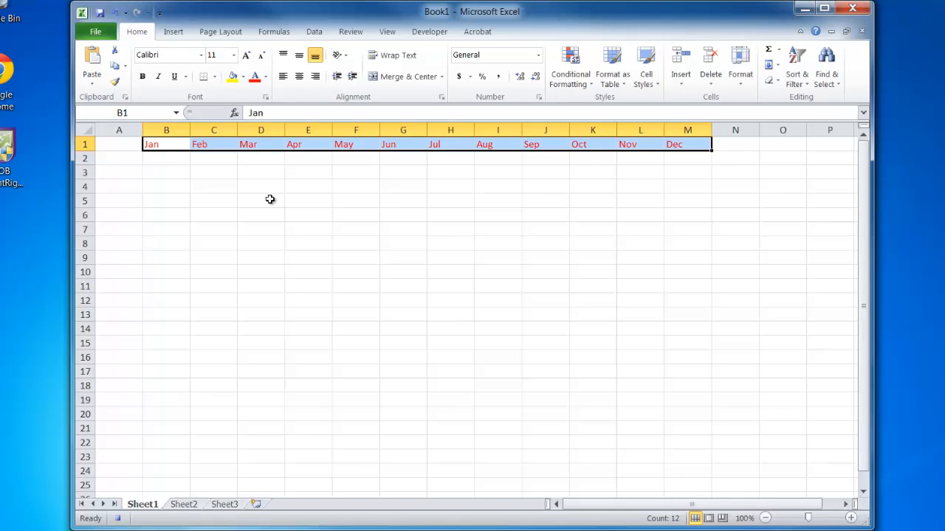
mouse_move(263, 204)
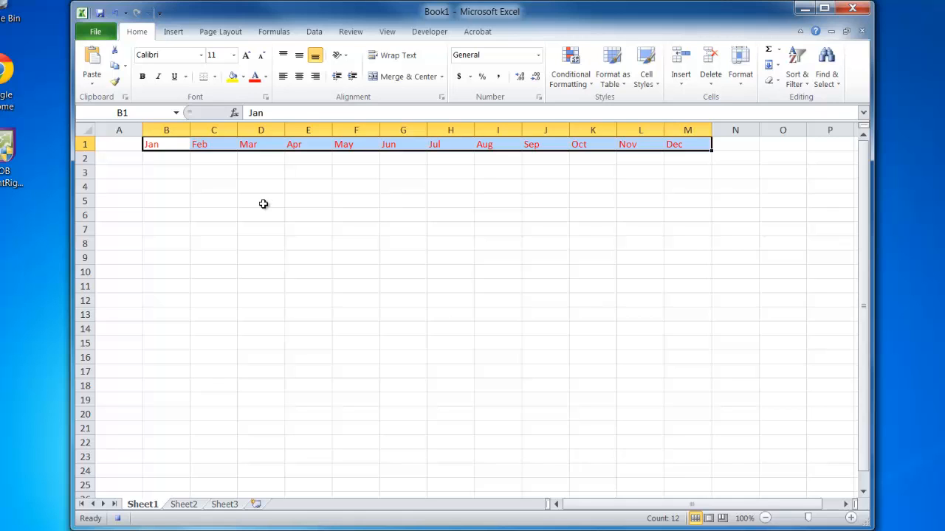
mouse_move(428, 31)
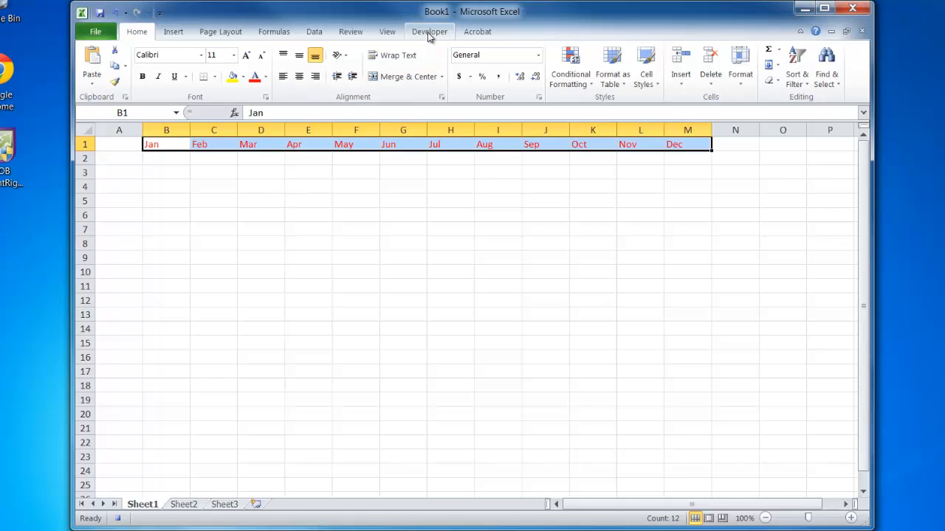
left_click(430, 31)
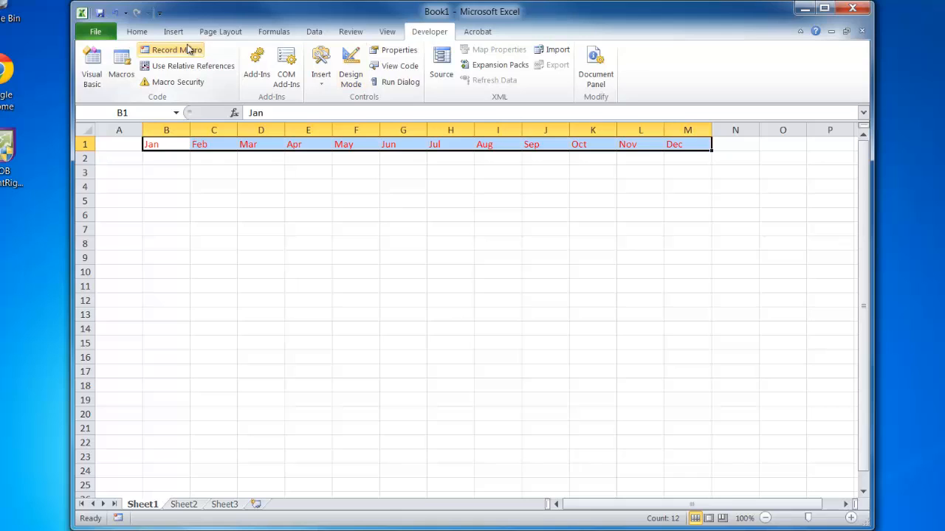
mouse_move(246, 326)
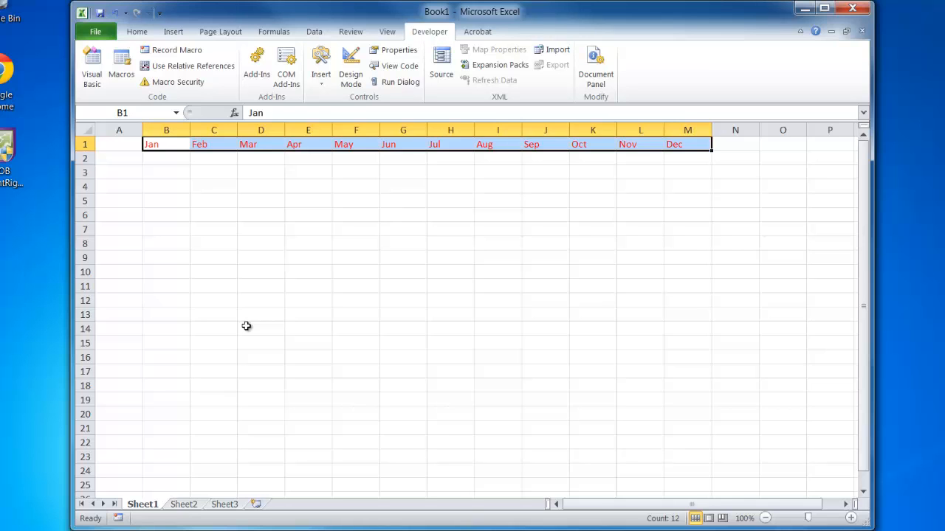
Run the months macro on Sheet2 to fill B1:M1 with Jan–Dec in red
left_click(823, 12)
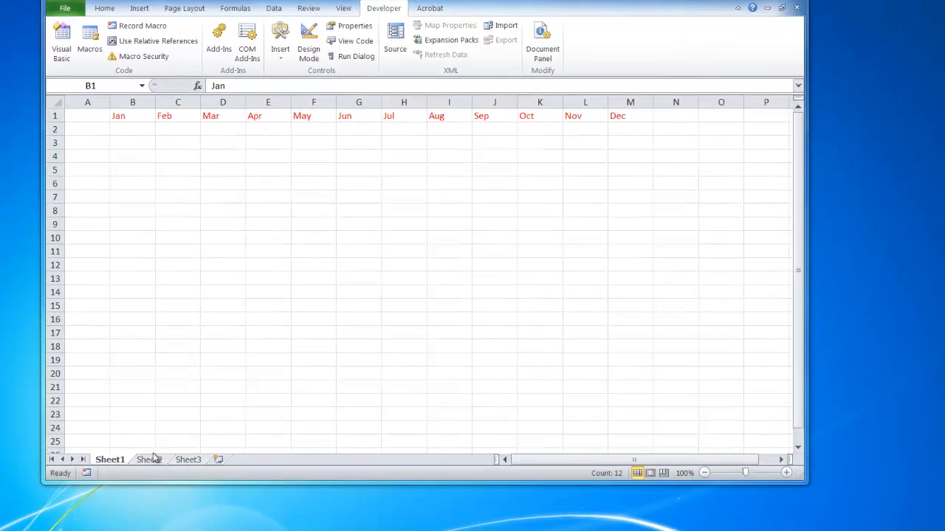
left_click(147, 459)
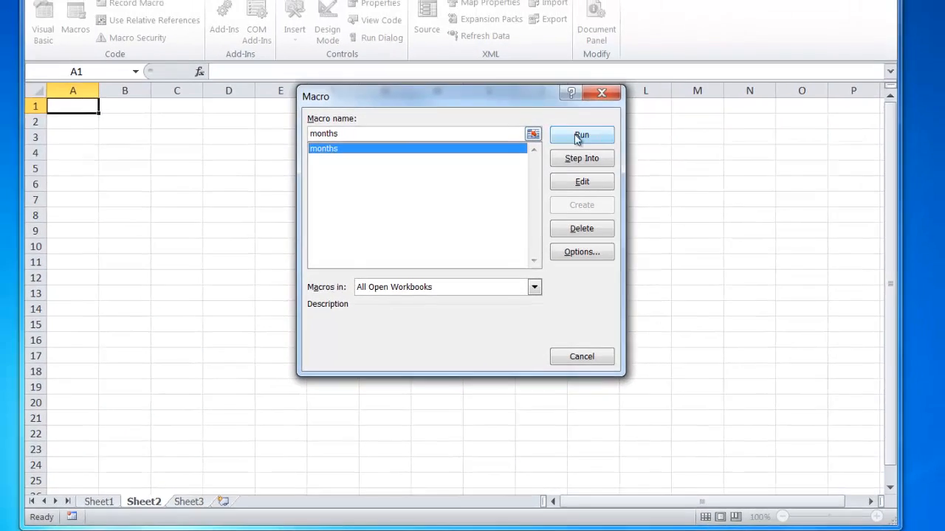
left_click(582, 134)
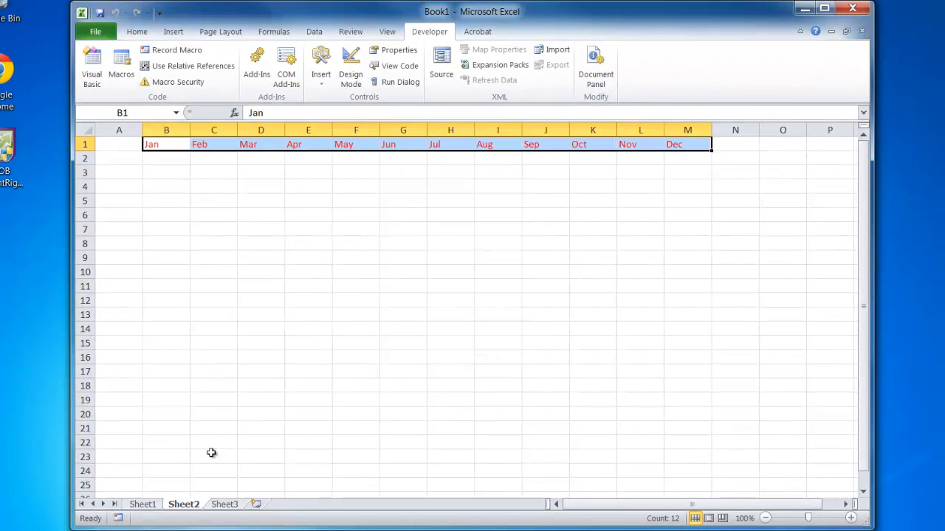
mouse_move(180, 159)
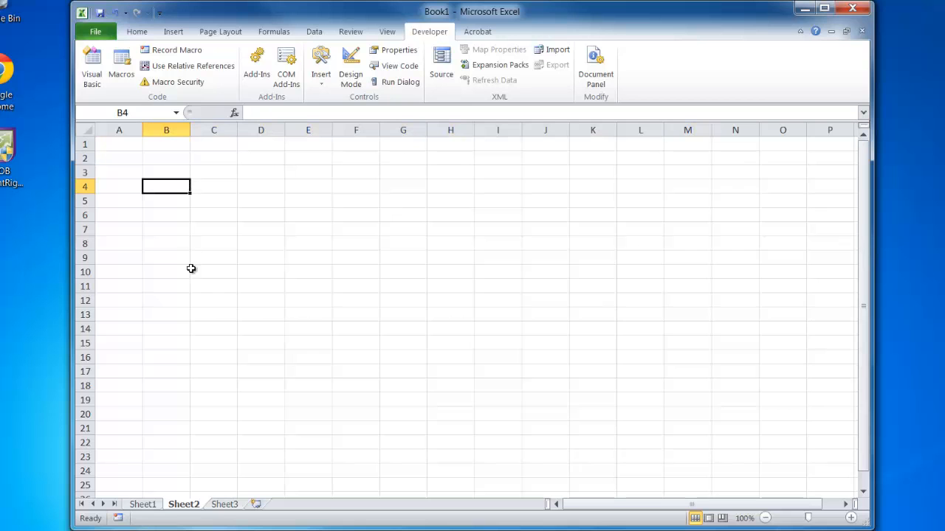
left_click(121, 66)
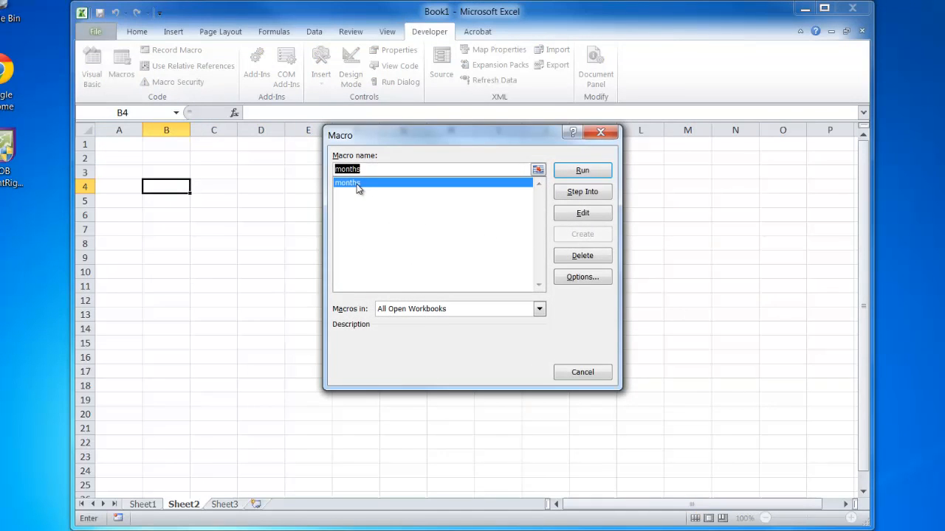
left_click(582, 169)
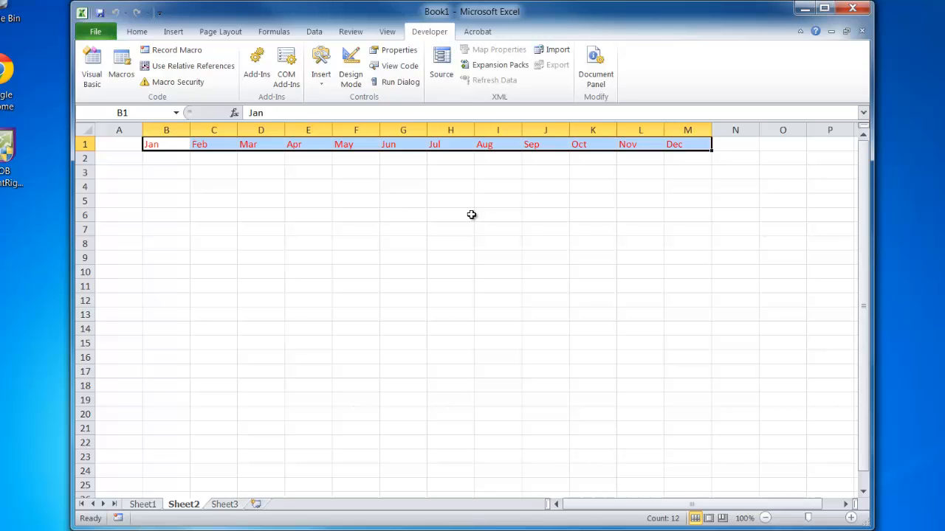
mouse_move(186, 65)
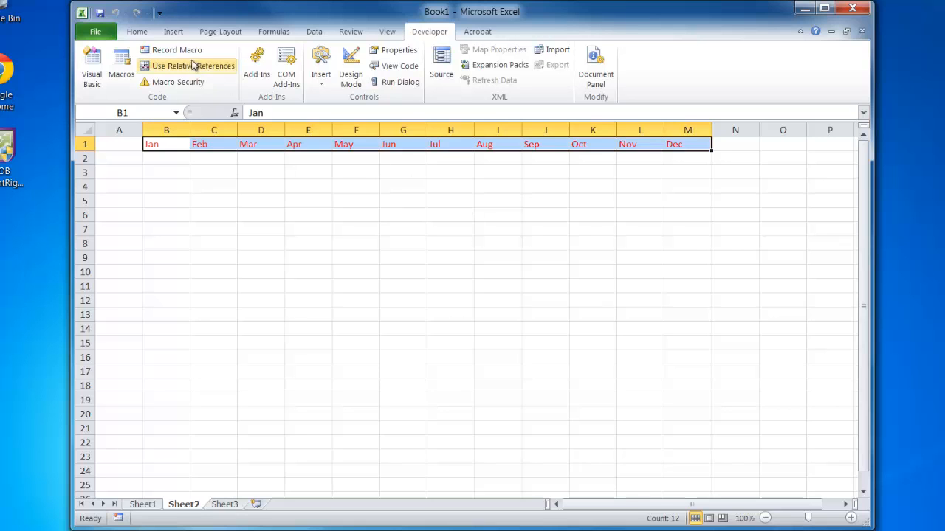
left_click(177, 50)
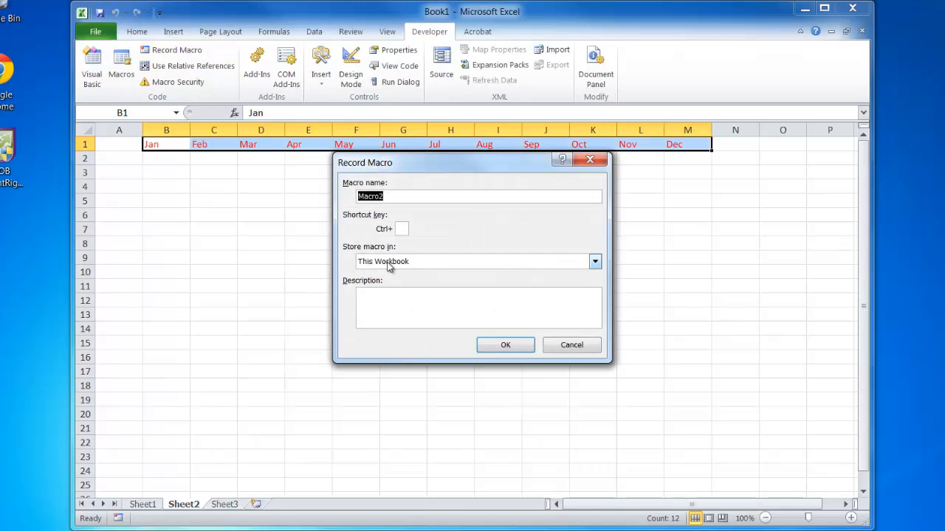
left_click(595, 261)
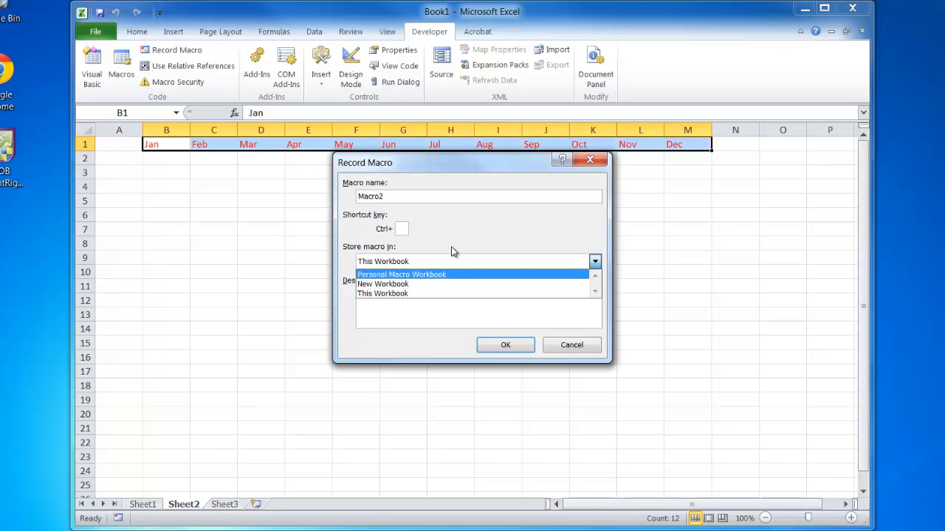
mouse_move(457, 248)
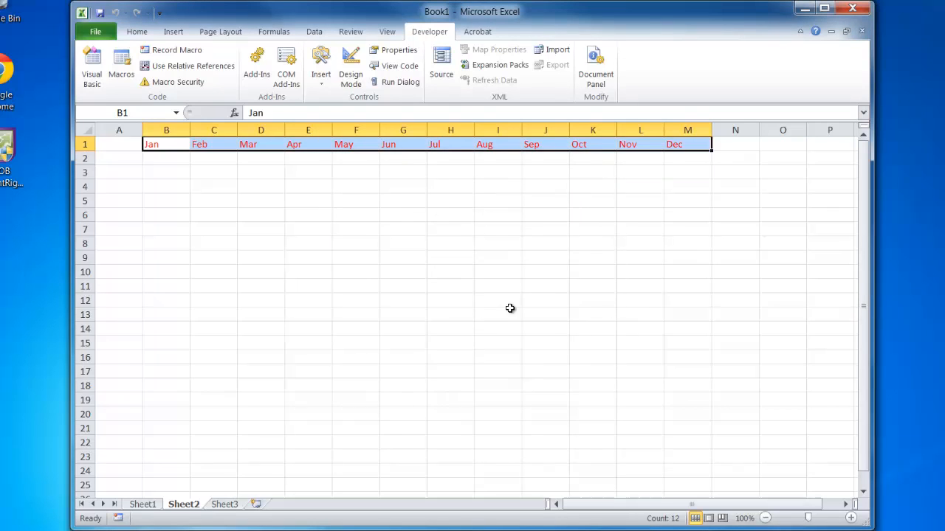
mouse_move(136, 31)
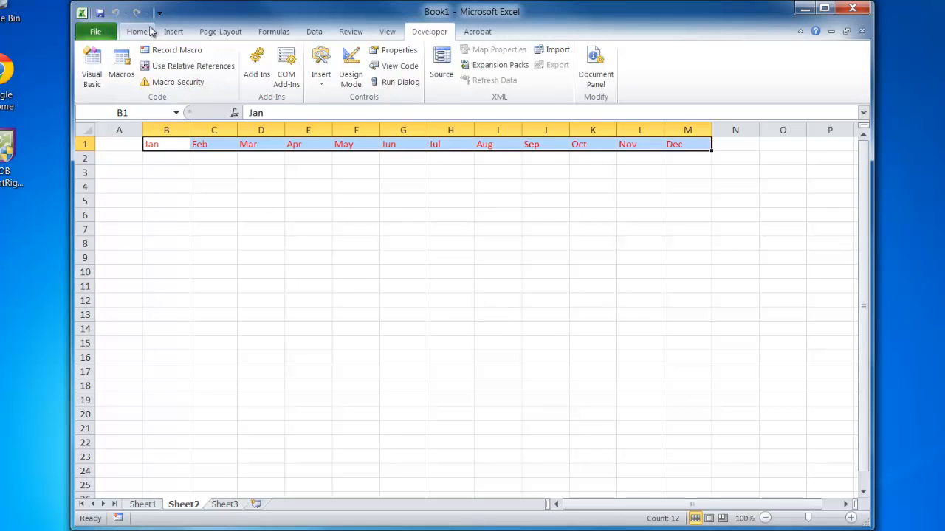
mouse_move(159, 13)
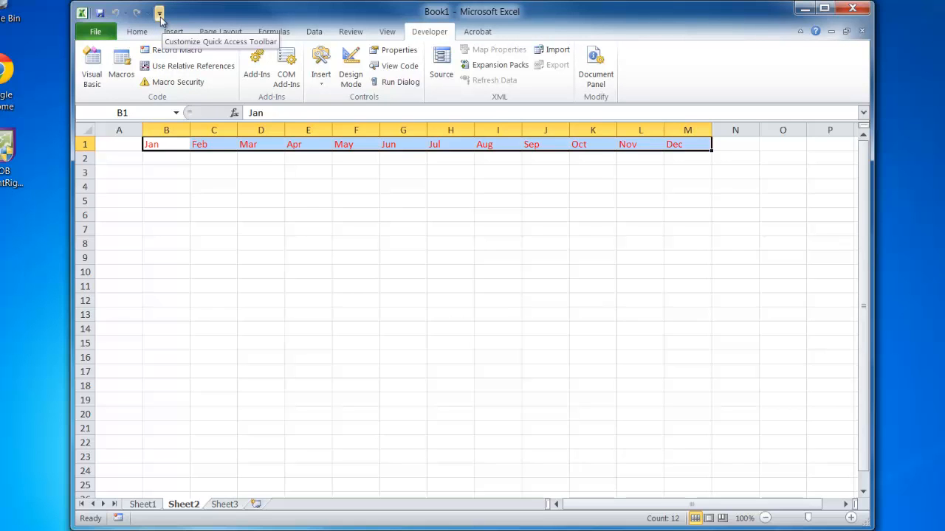
Choose the Macros category and select months in Quick Access Toolbar customization
left_click(159, 13)
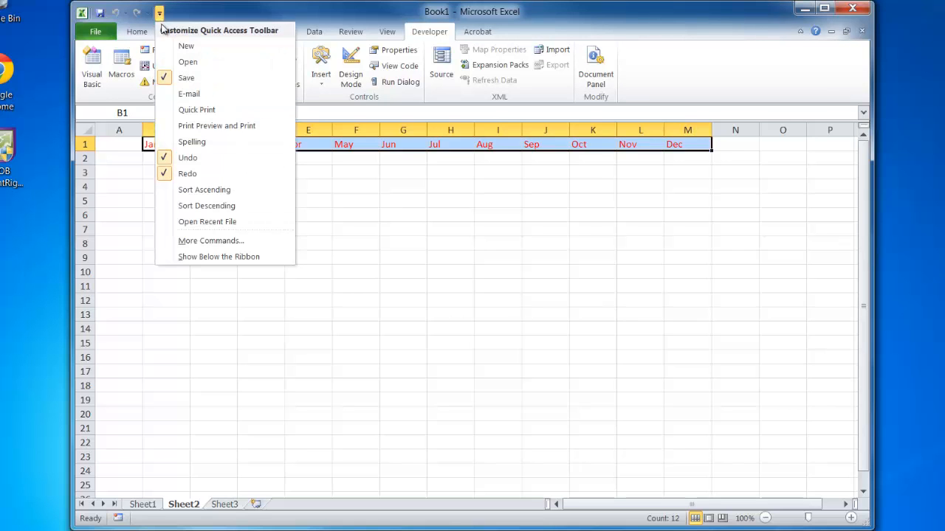
left_click(210, 240)
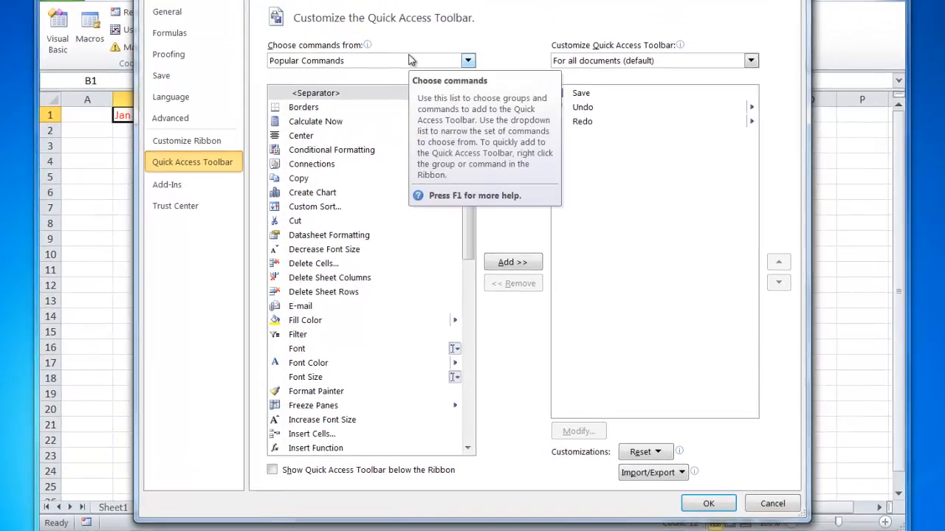
left_click(468, 61)
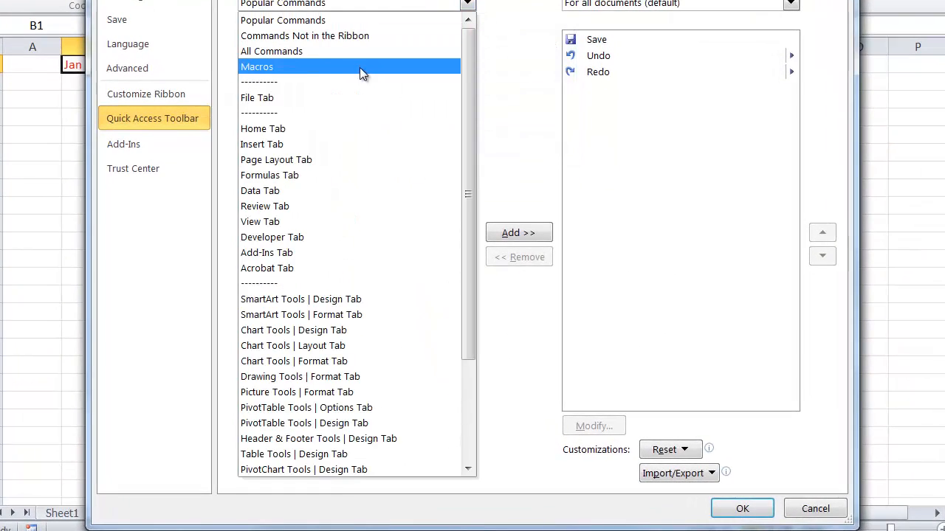
left_click(256, 66)
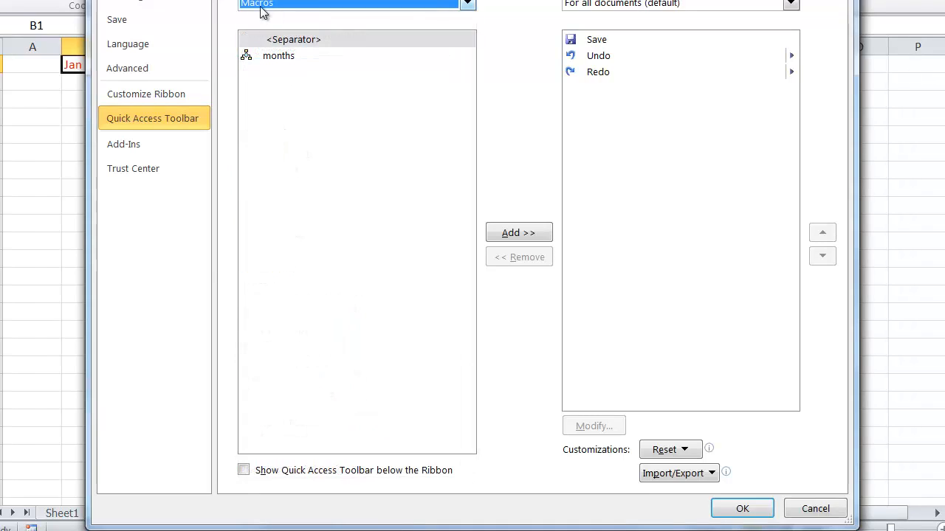
left_click(277, 56)
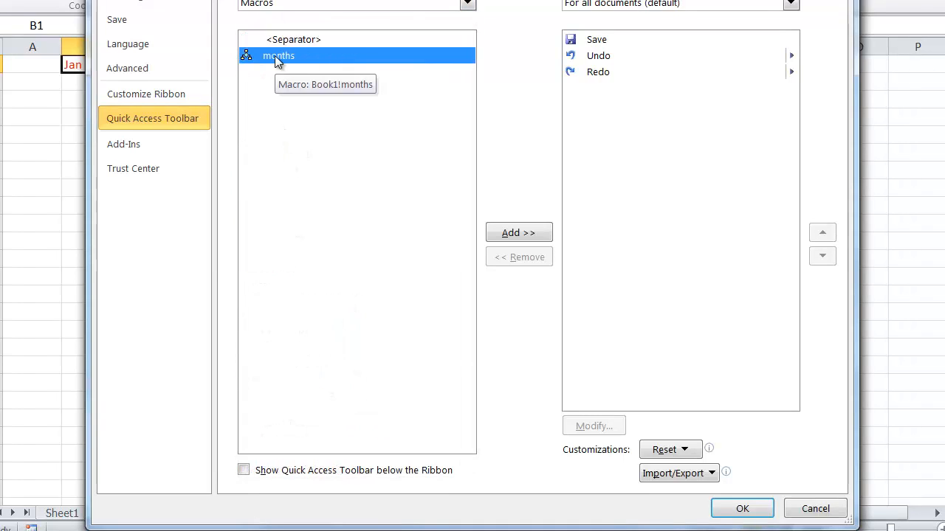
mouse_move(520, 233)
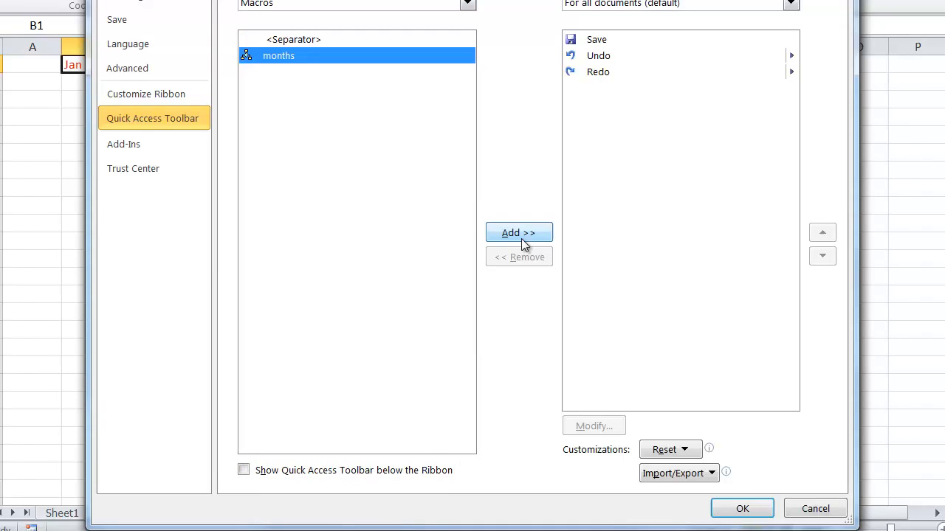
Add months to the toolbar with a smiley face icon and confirm
left_click(519, 234)
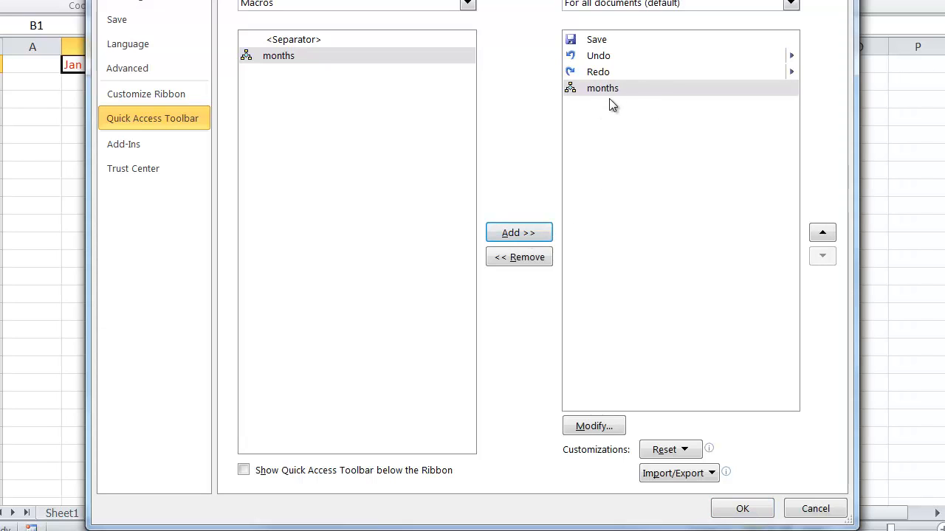
mouse_move(594, 425)
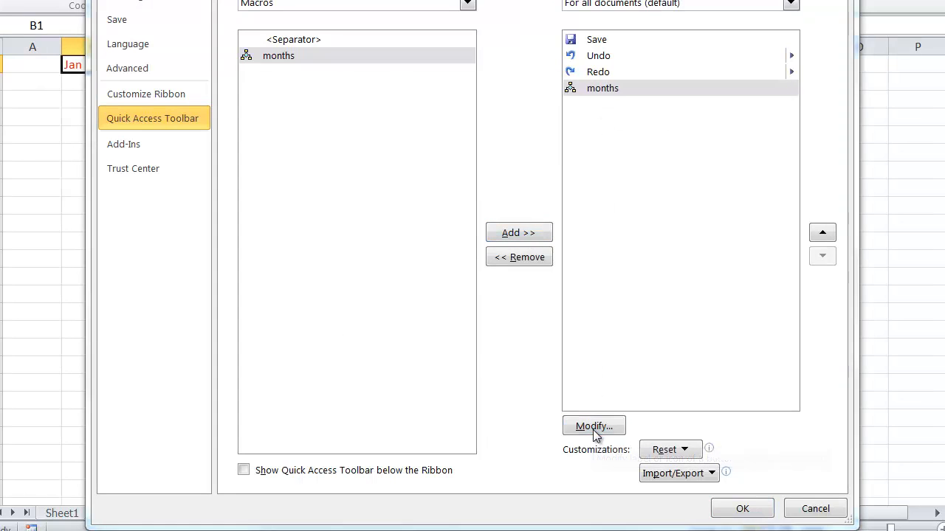
left_click(593, 427)
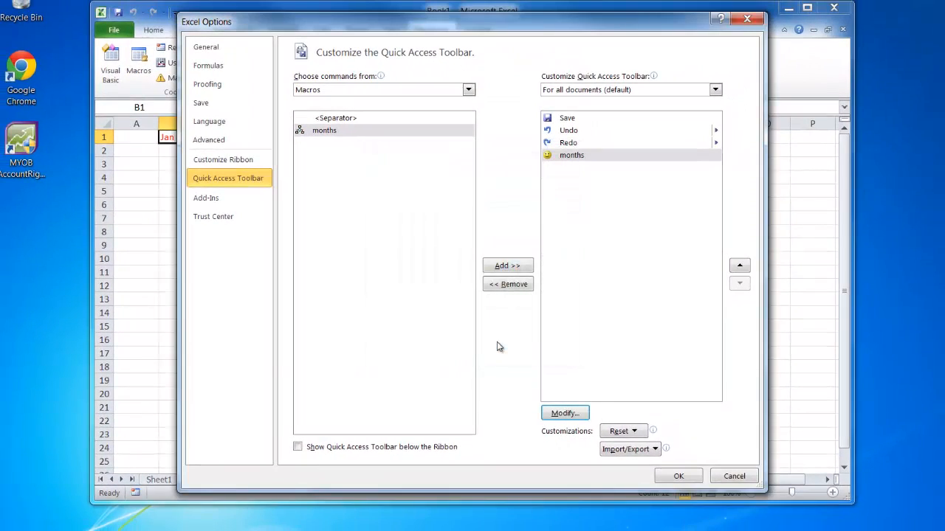
left_click(676, 476)
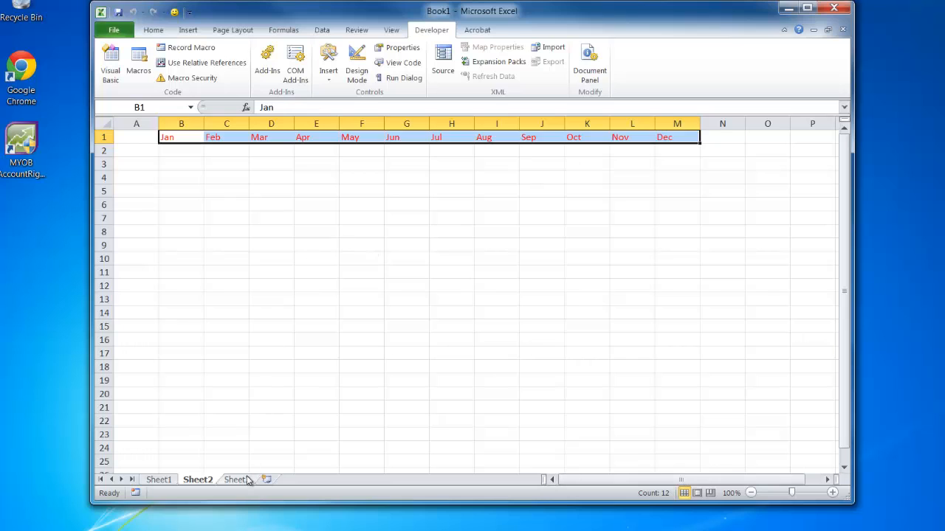
Run months on Sheet3 from the Quick Access Toolbar smiley button
left_click(236, 480)
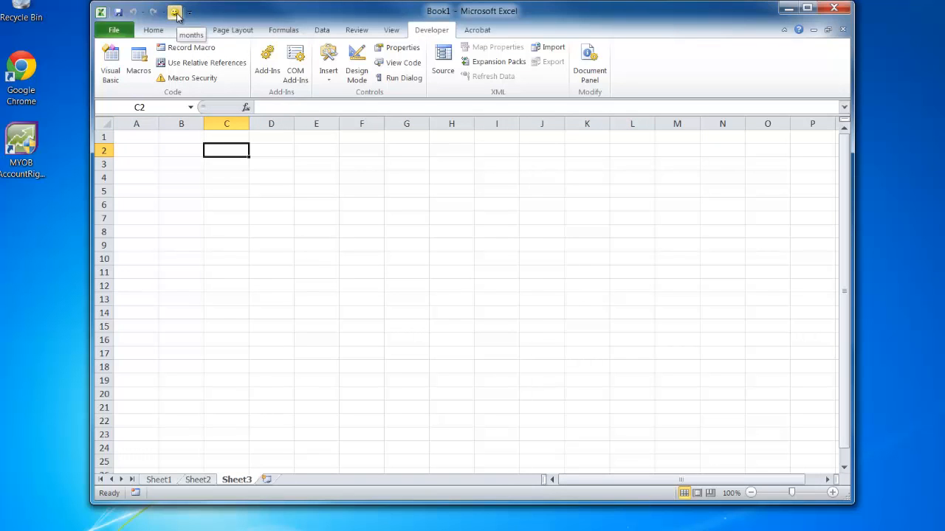
left_click(174, 12)
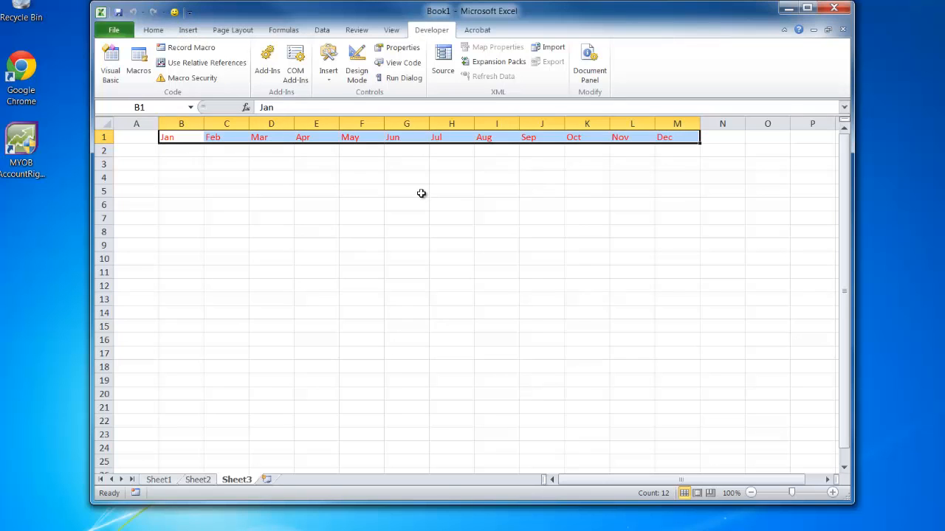
mouse_move(288, 151)
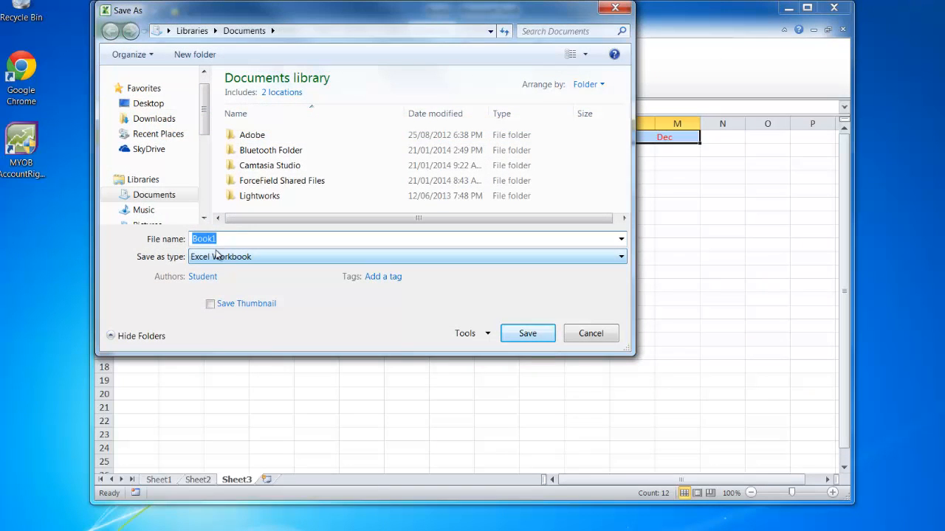
Save as Excel Macro-Enabled Workbook named 'months'
left_click(618, 257)
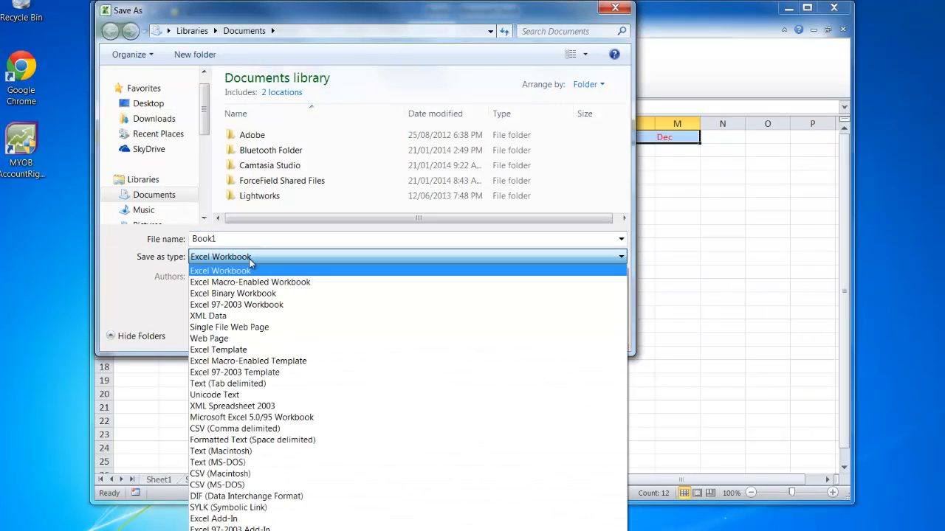
left_click(249, 282)
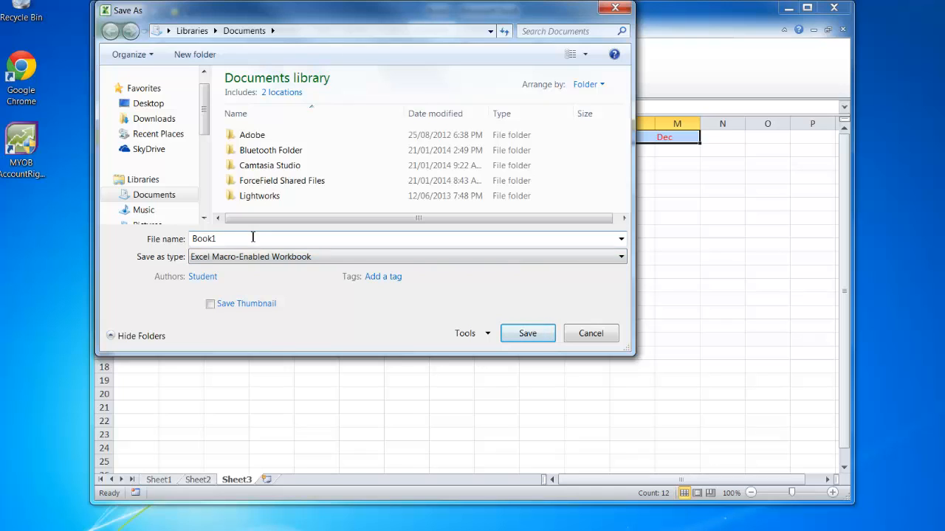
type("month")
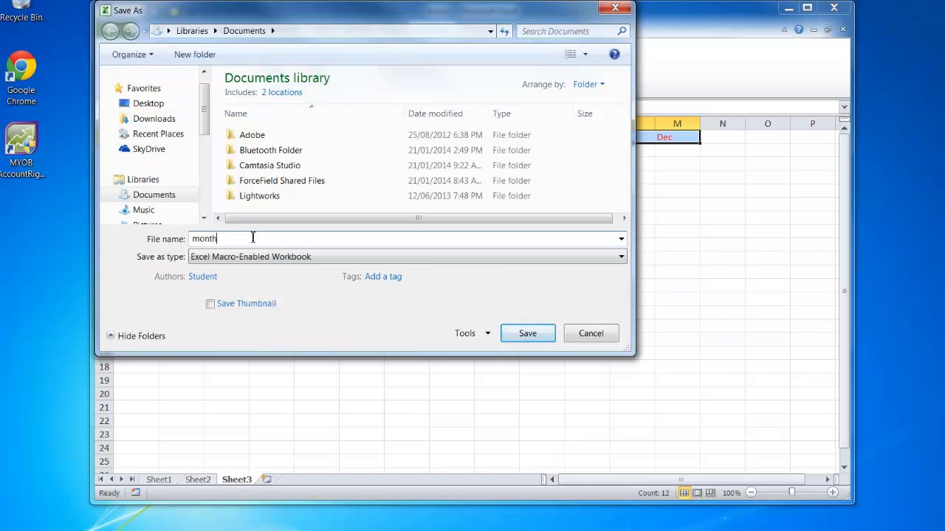
type("s")
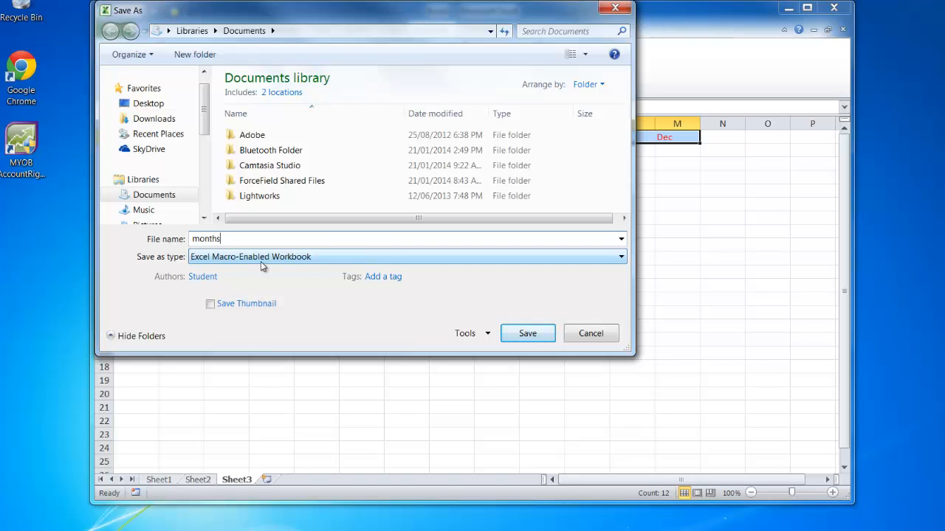
left_click(527, 334)
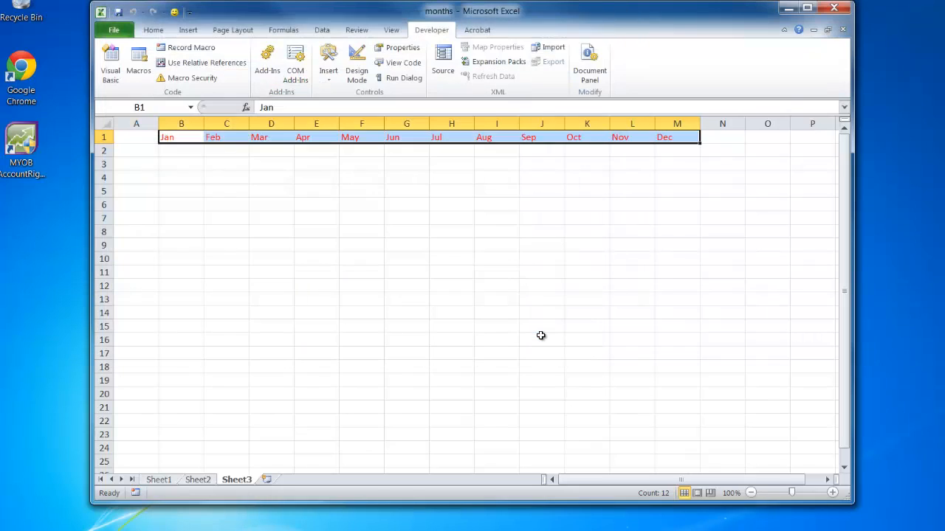